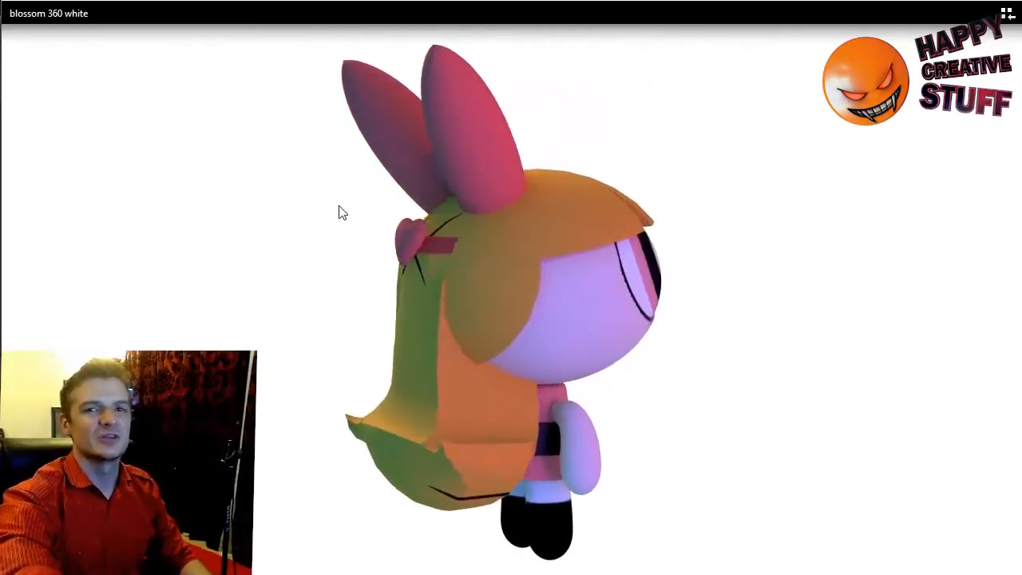
# - Scrub through the Blossom 360 render video, then close the render video folder
pyautogui.moveTo(338, 212); pyautogui.dragTo(615, 334)
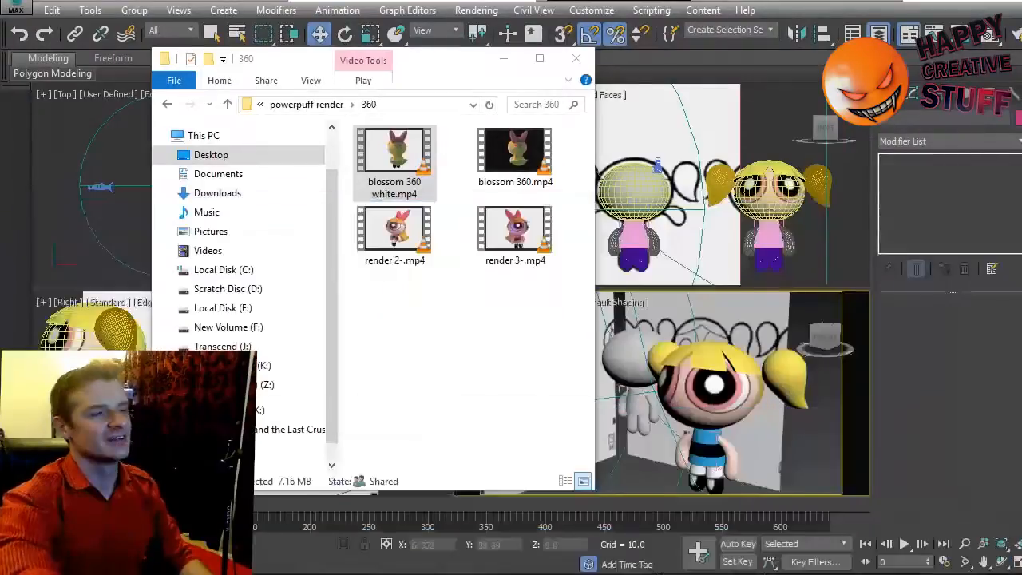
pyautogui.click(575, 58)
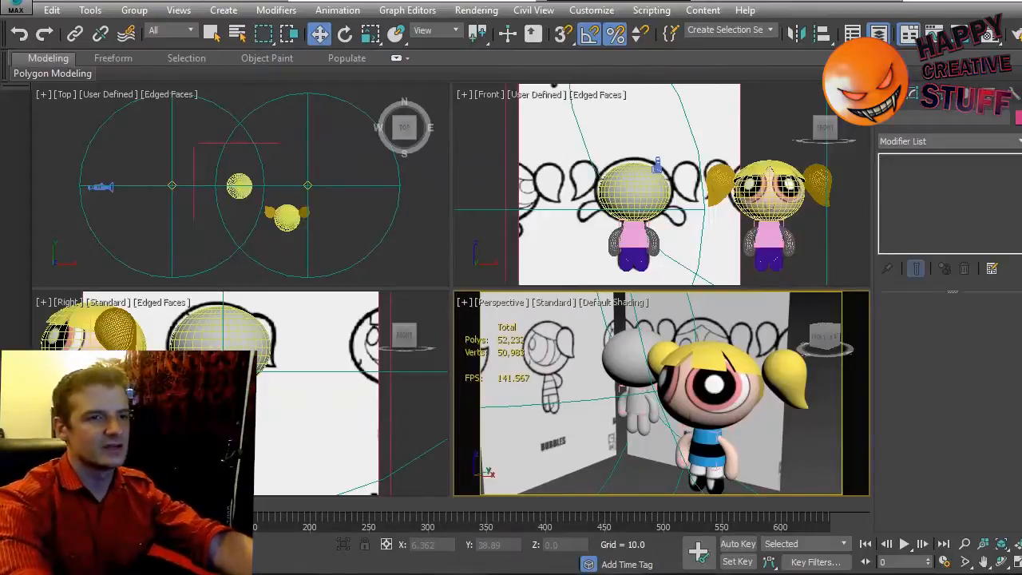
pyautogui.moveTo(594, 485)
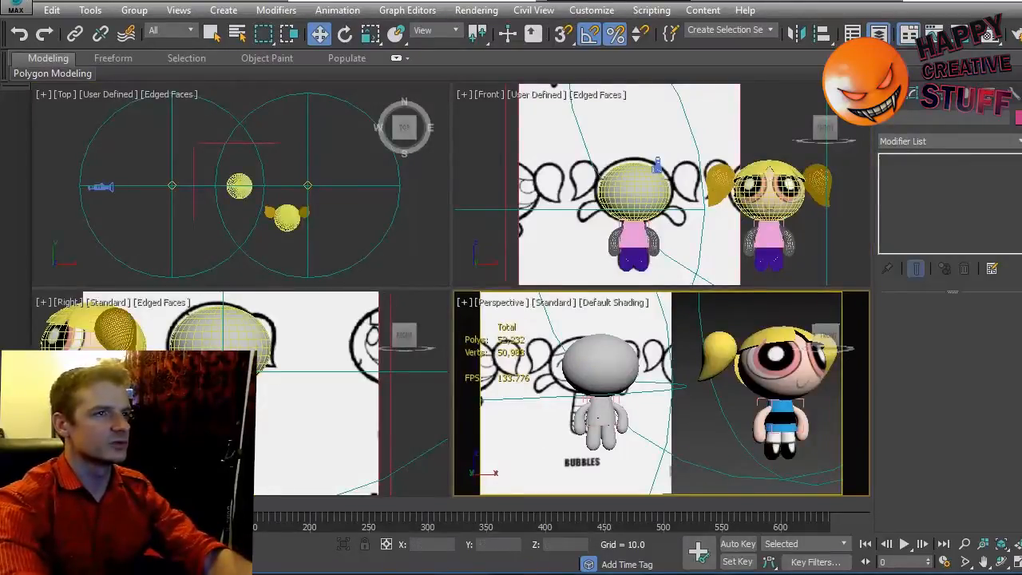
# - Select Bubbles' head sphere in the perspective view to work on it
pyautogui.click(286, 217)
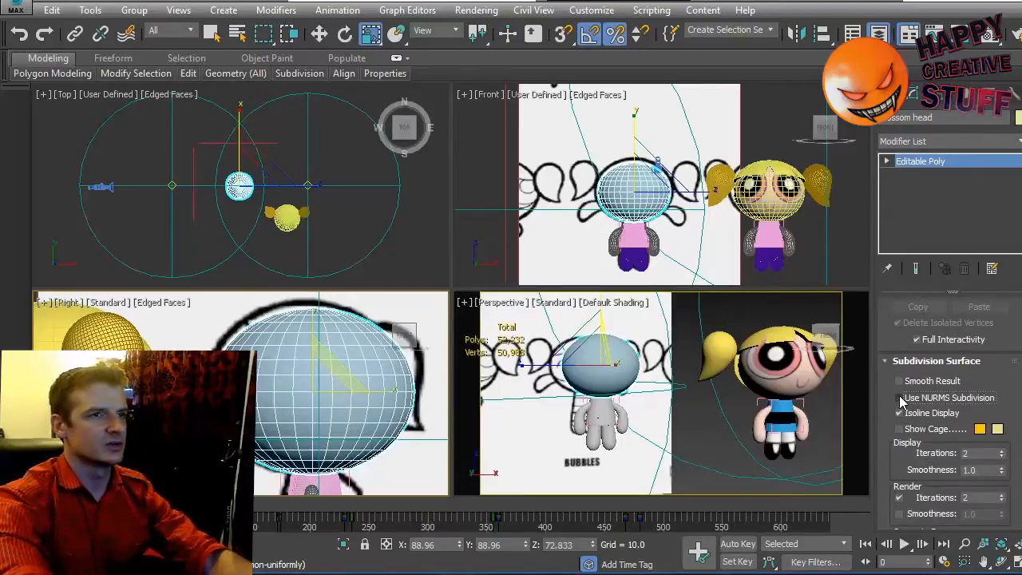
# - Enable NURMS subdivision on the head and clone it as a copy named blossom head002
pyautogui.click(900, 397)
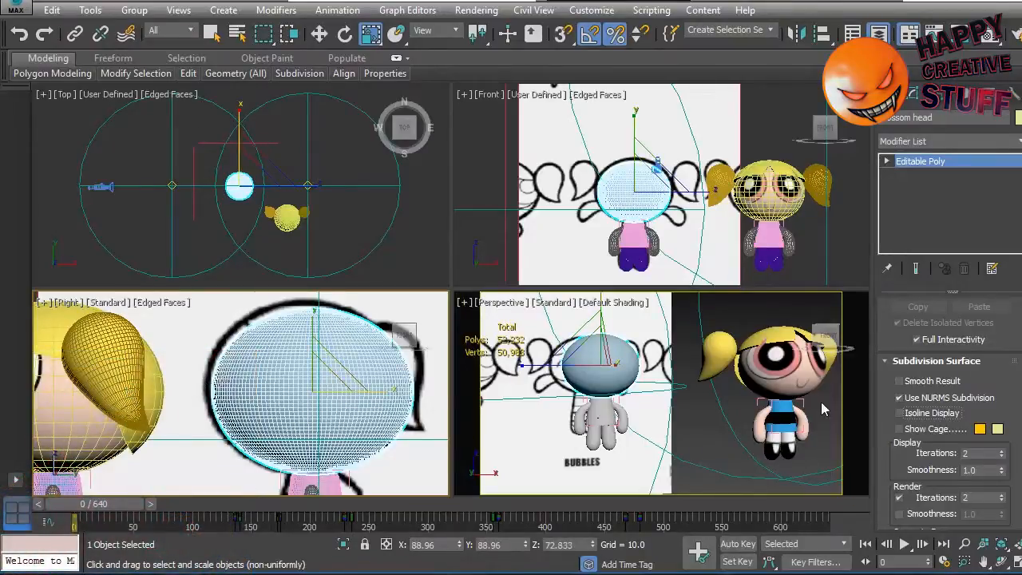
pyautogui.click(319, 34)
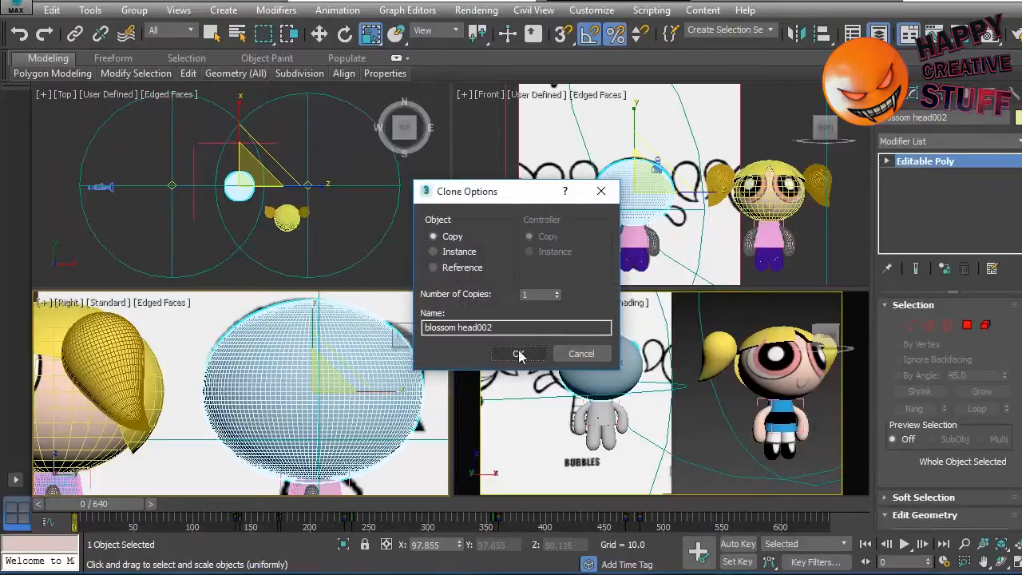
pyautogui.click(517, 354)
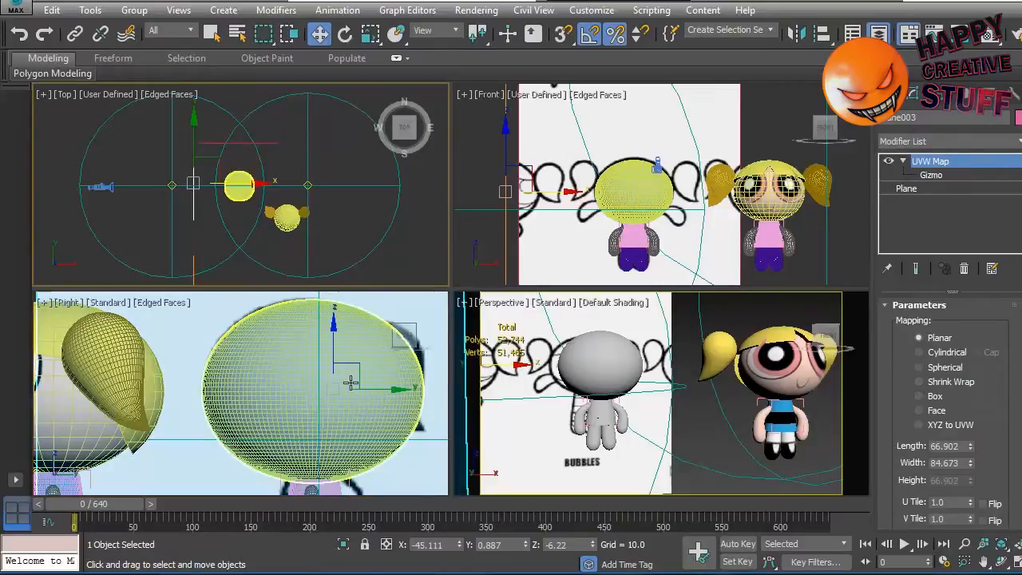
pyautogui.moveTo(352, 390); pyautogui.dragTo(368, 389)
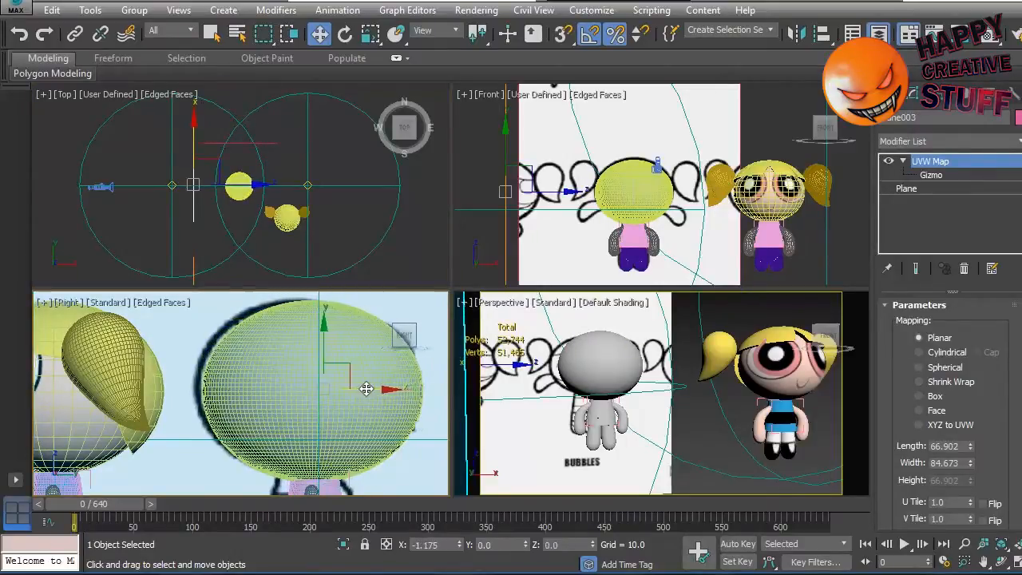
pyautogui.click(320, 388)
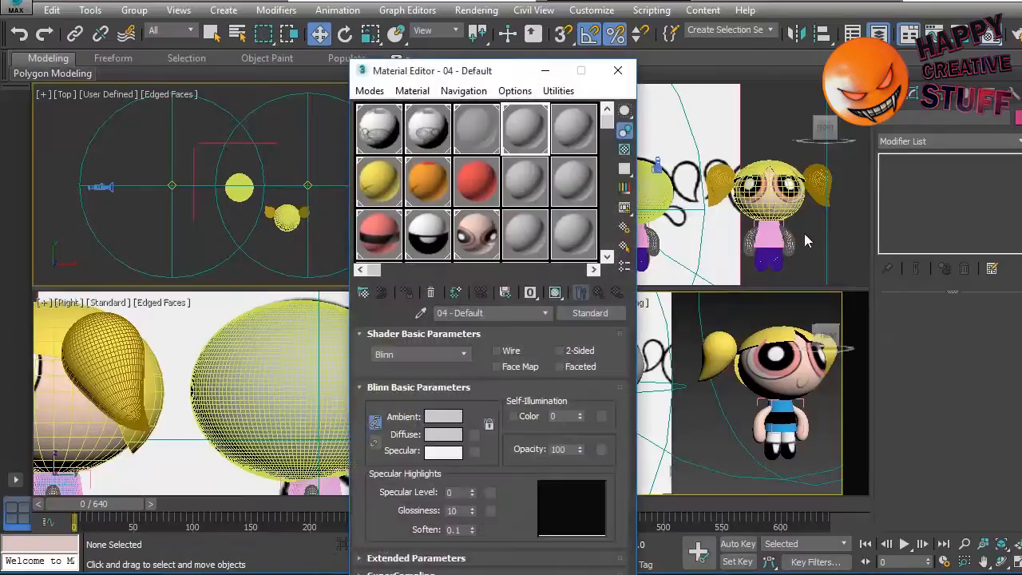
# - Apply the reference material to blossom head002 with Opacity 10 so the drawing shows through
pyautogui.click(476, 128)
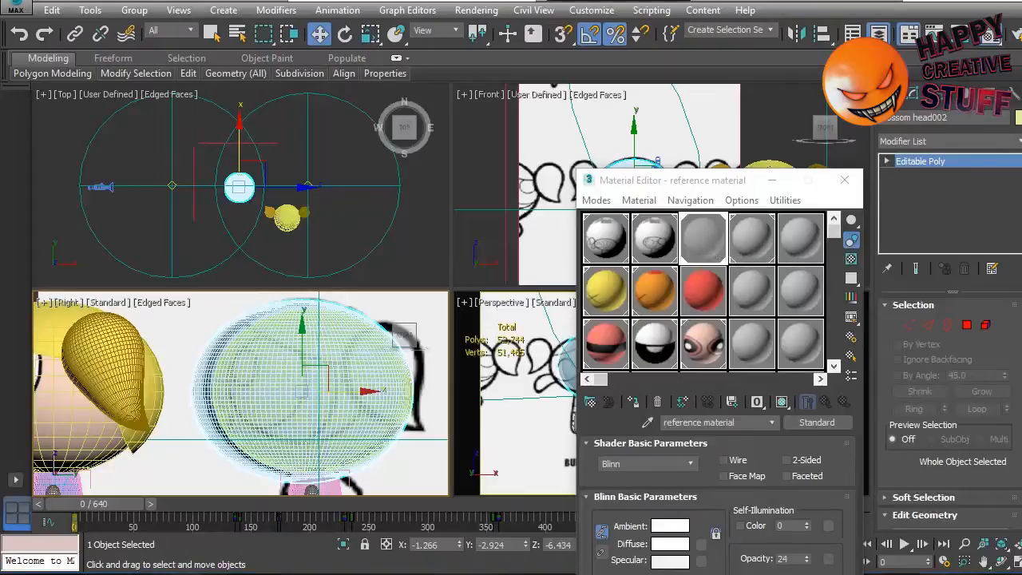
pyautogui.click(808, 555)
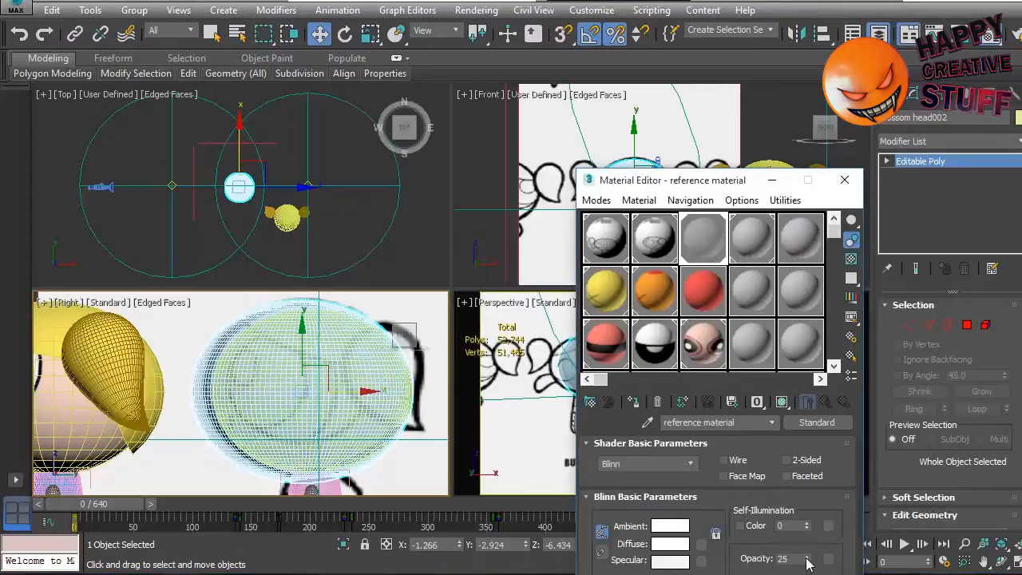
pyautogui.click(808, 562)
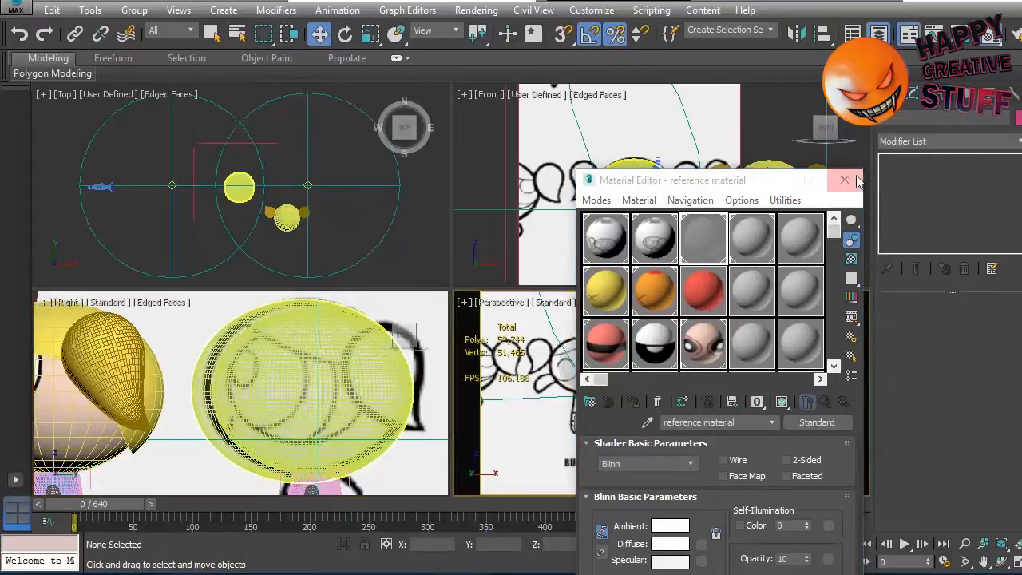
pyautogui.click(845, 179)
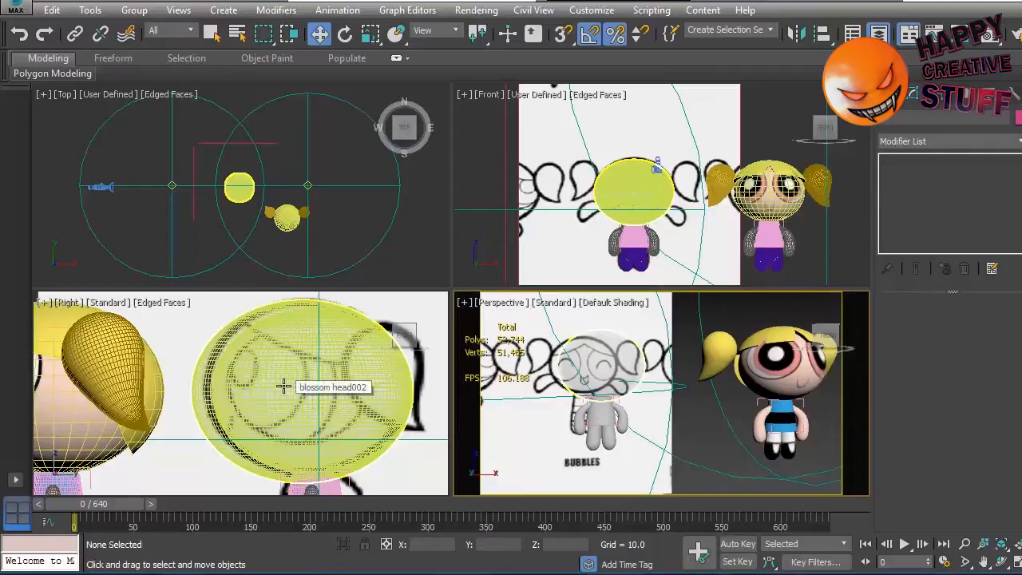
pyautogui.moveTo(488, 454)
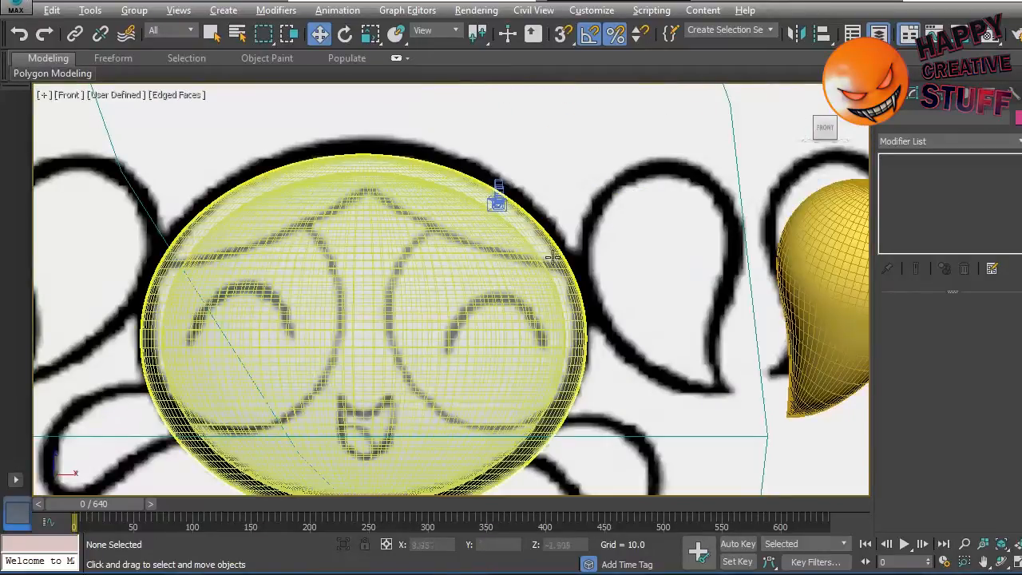
# - Select the see-through head copy and switch to Non-uniform Scale
pyautogui.click(359, 336)
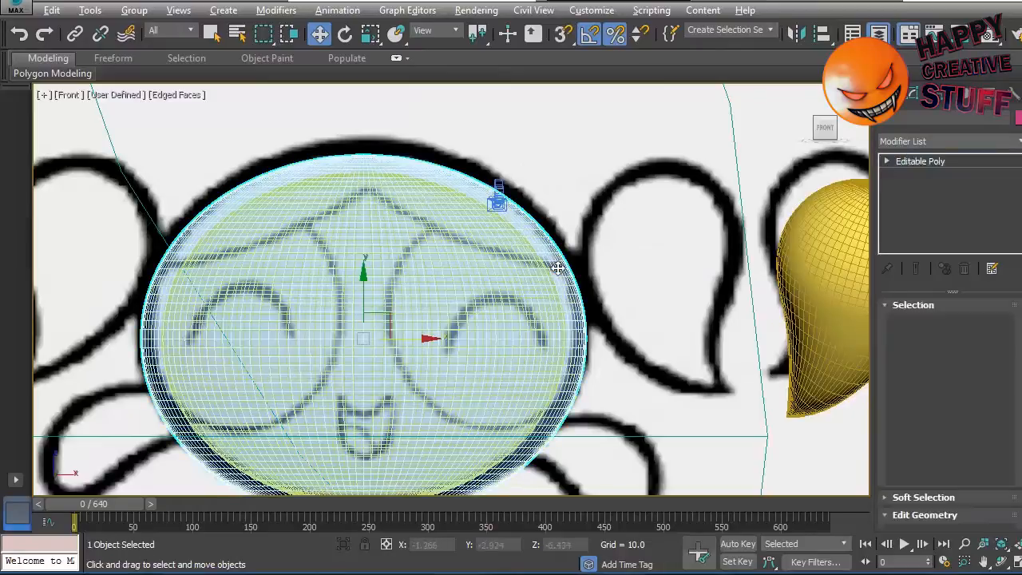
pyautogui.click(920, 159)
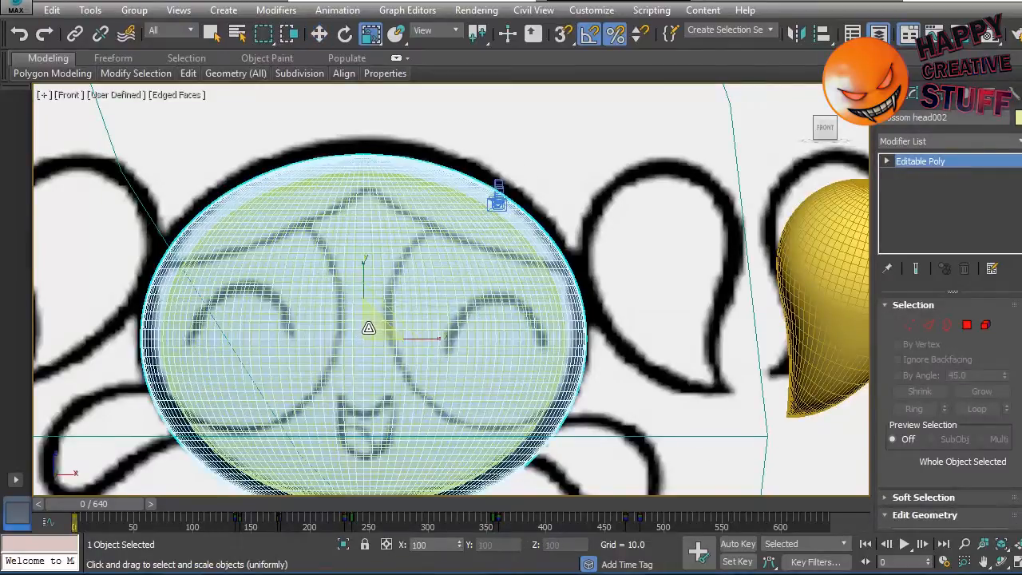
pyautogui.click(587, 34)
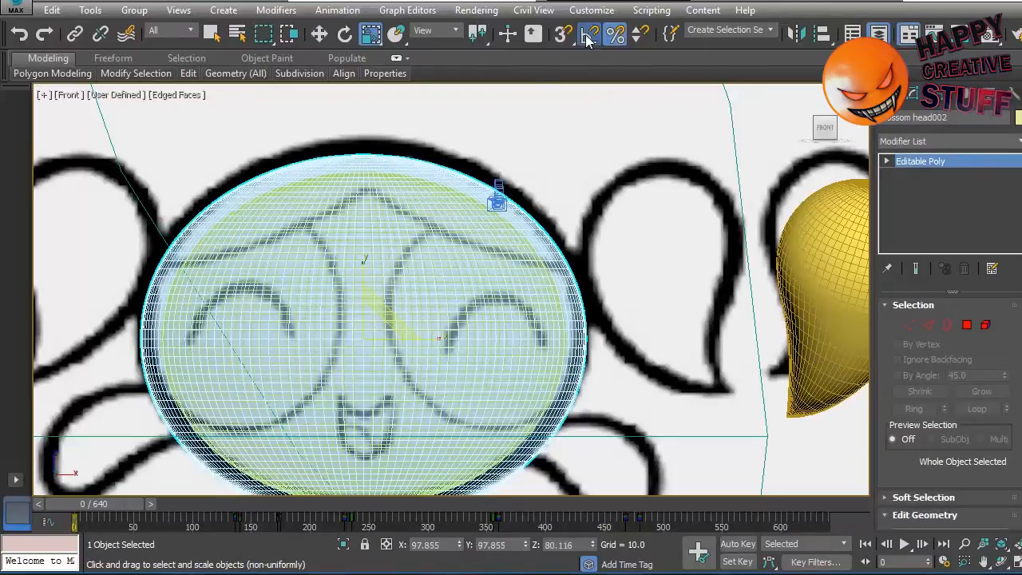
pyautogui.click(587, 35)
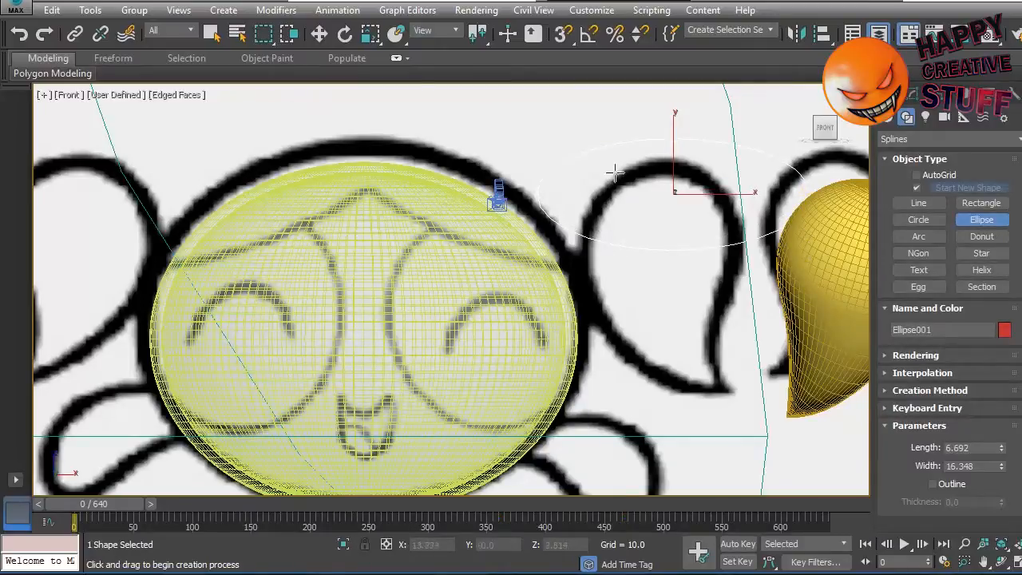
# - Rotate Ellipse001 to tilt it along the top of the head
pyautogui.click(345, 32)
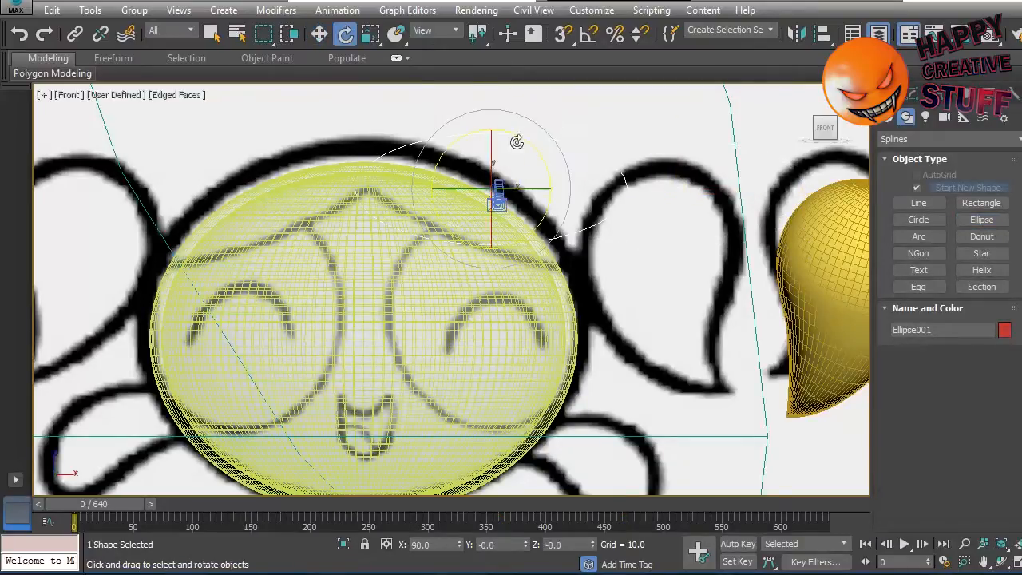
pyautogui.click(319, 33)
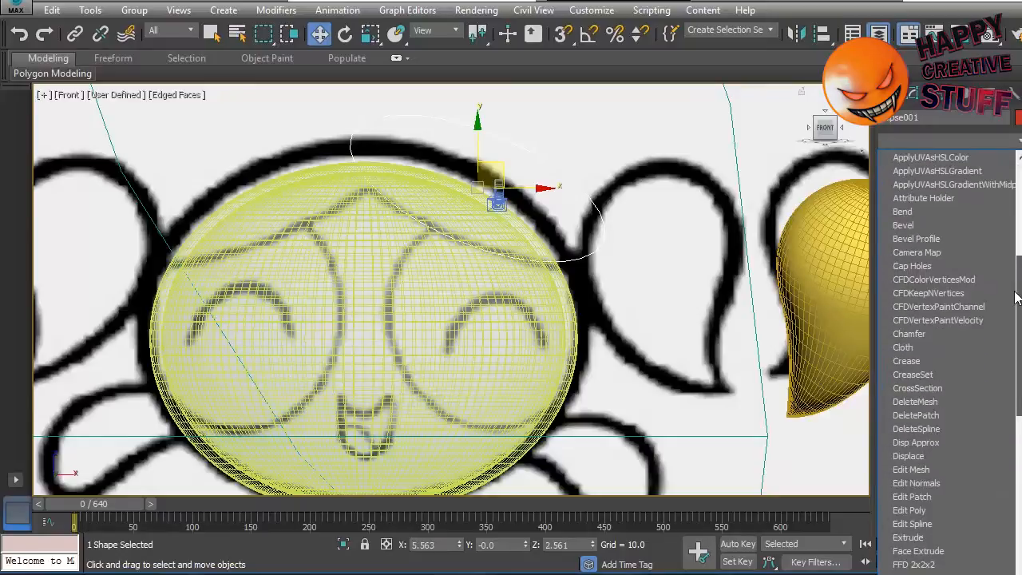
# - Add an Extrude modifier of about 90.5 to Ellipse001 and select the slab in the maximized front view
pyautogui.scroll(-3)
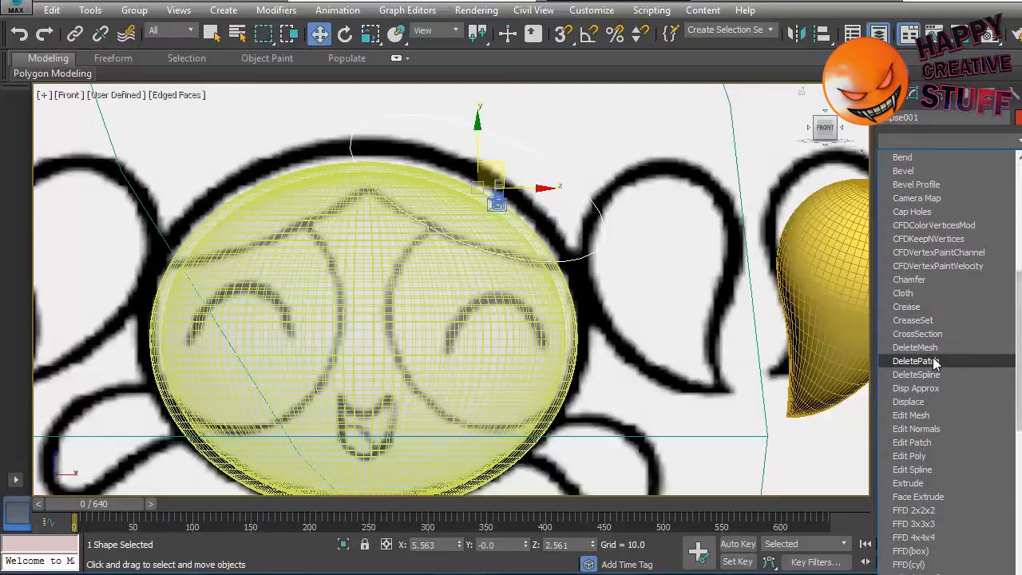
pyautogui.moveTo(917, 428)
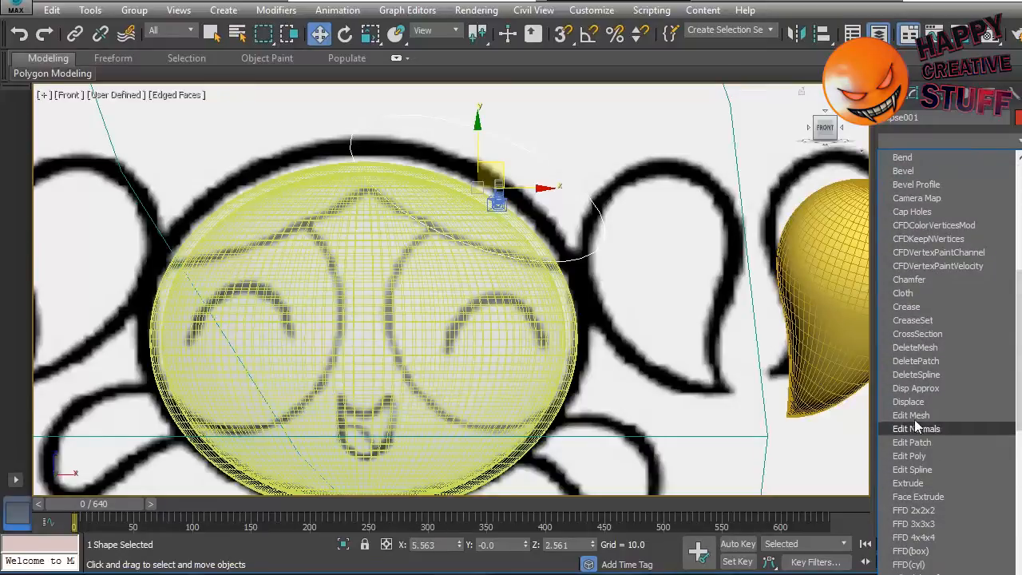
pyautogui.click(907, 483)
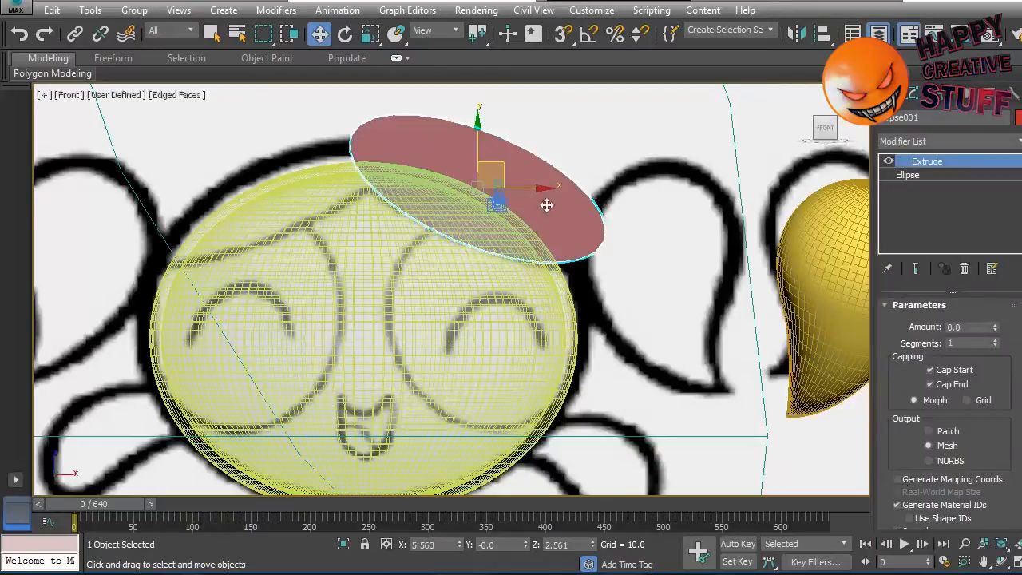
pyautogui.click(996, 323)
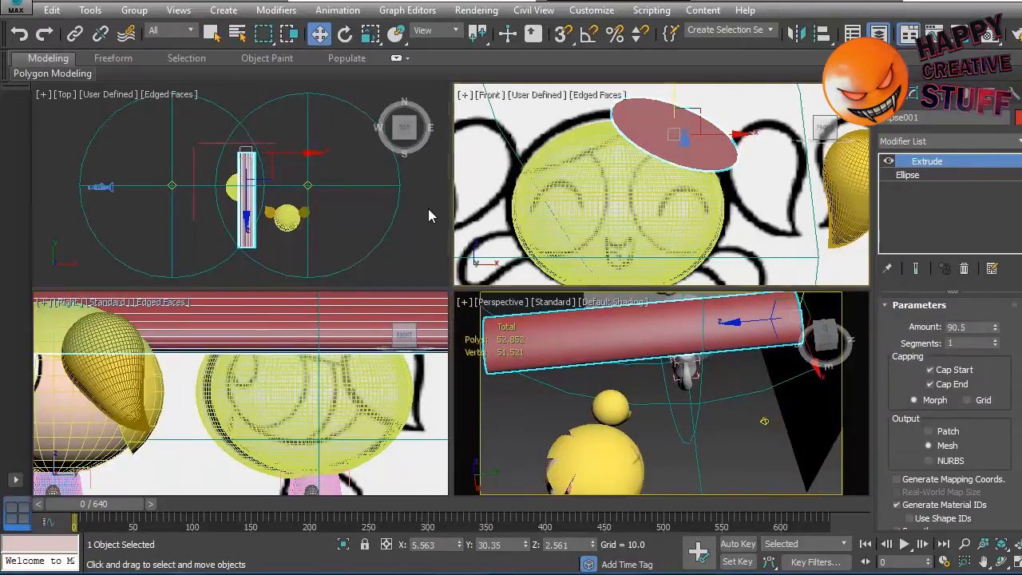
pyautogui.click(412, 227)
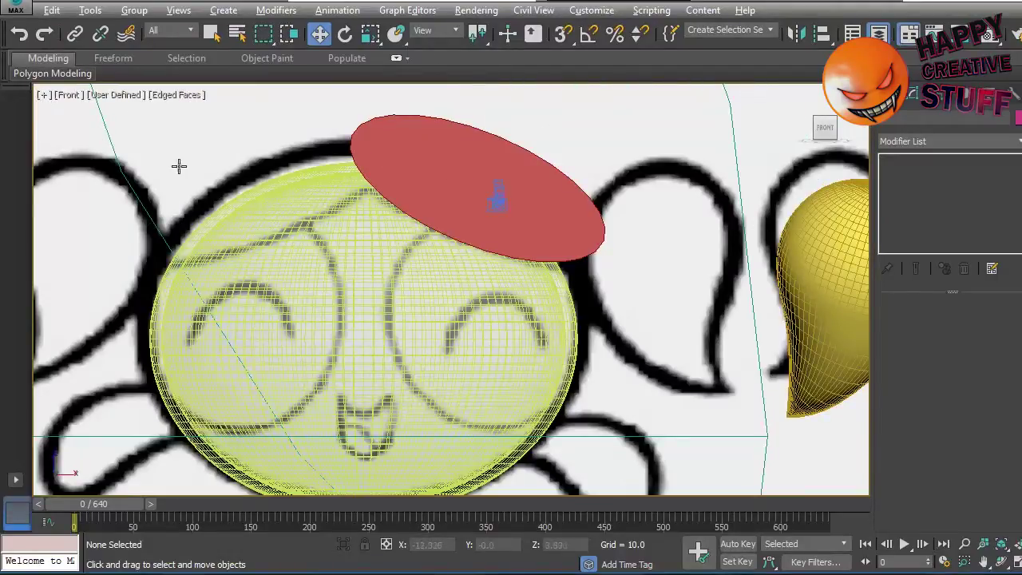
pyautogui.click(479, 183)
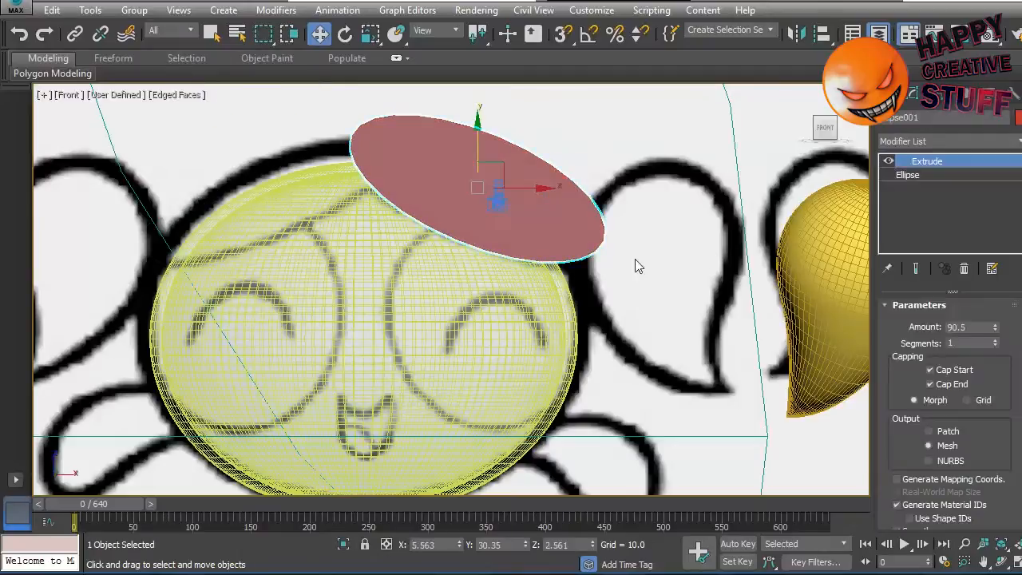
pyautogui.moveTo(519, 190)
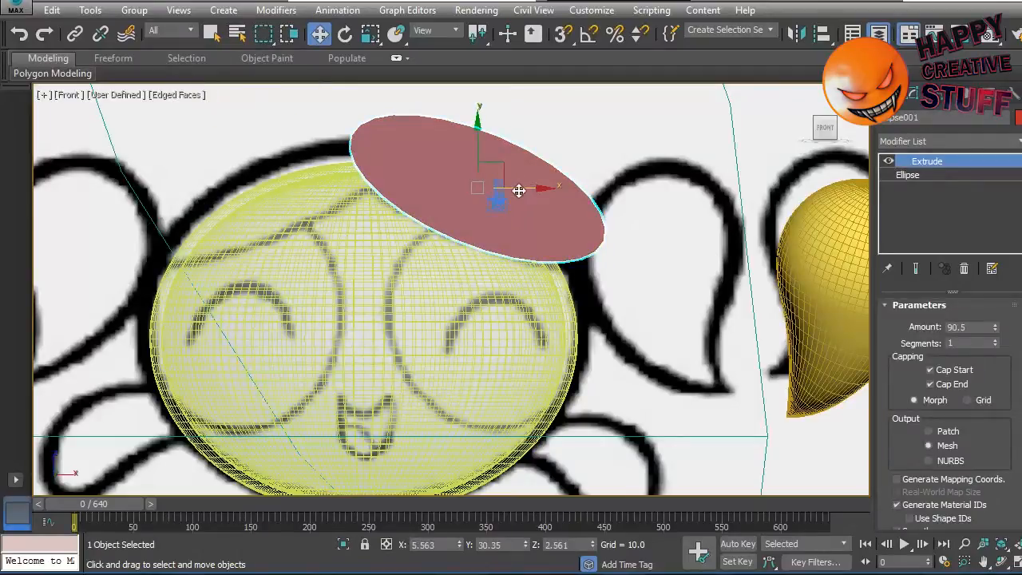
# - Clone the ellipse as copy Ellipse002, mirror it on X, overlap the original and select both
pyautogui.moveTo(519, 190); pyautogui.dragTo(295, 188)
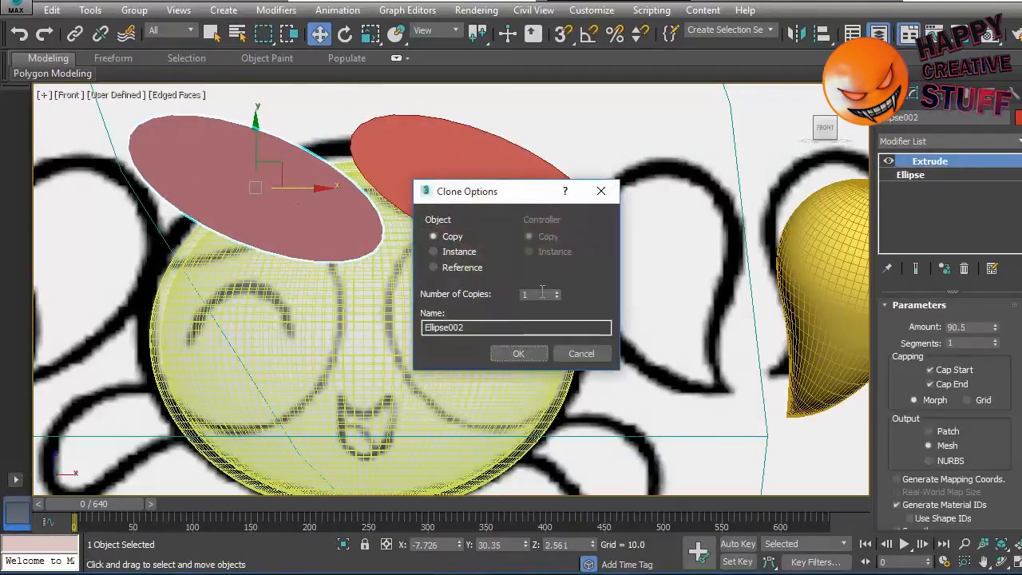
pyautogui.click(517, 353)
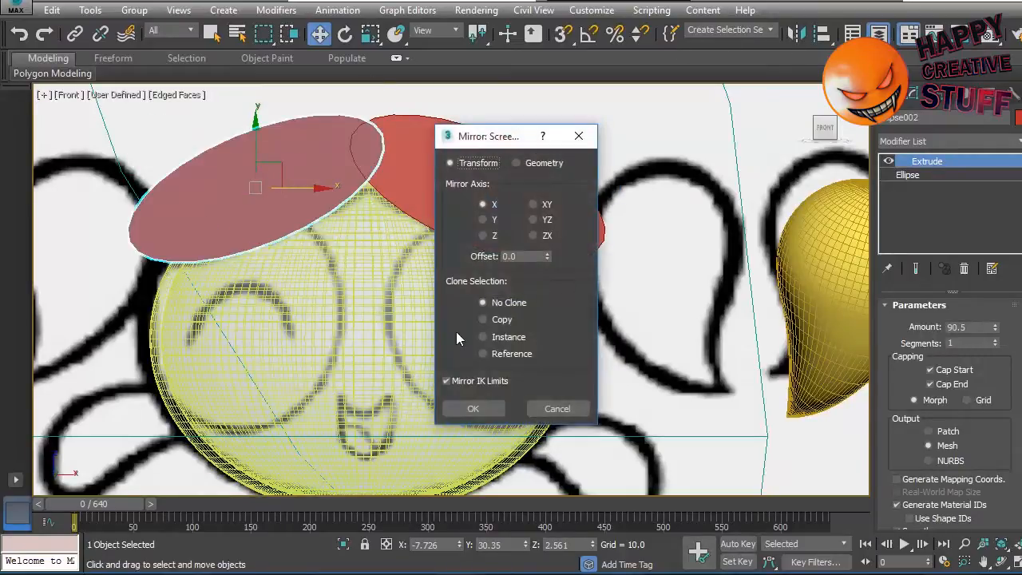
pyautogui.click(473, 409)
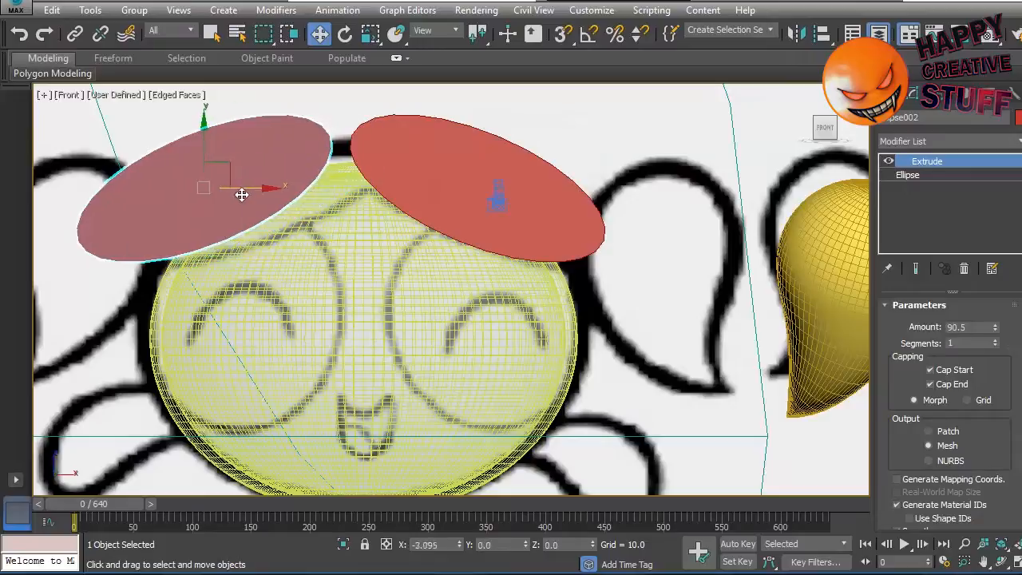
pyautogui.moveTo(243, 192); pyautogui.dragTo(300, 198)
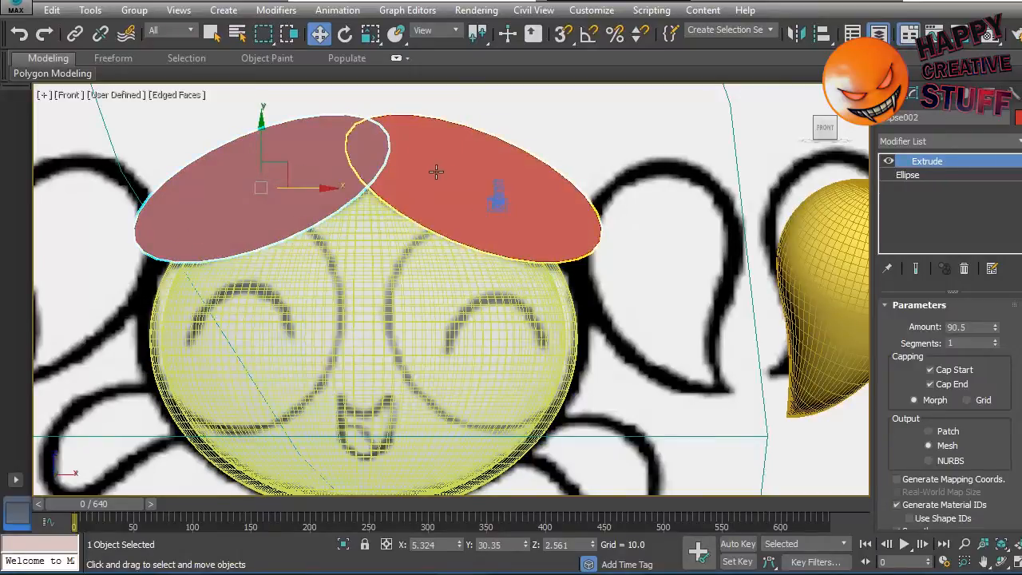
pyautogui.click(907, 118)
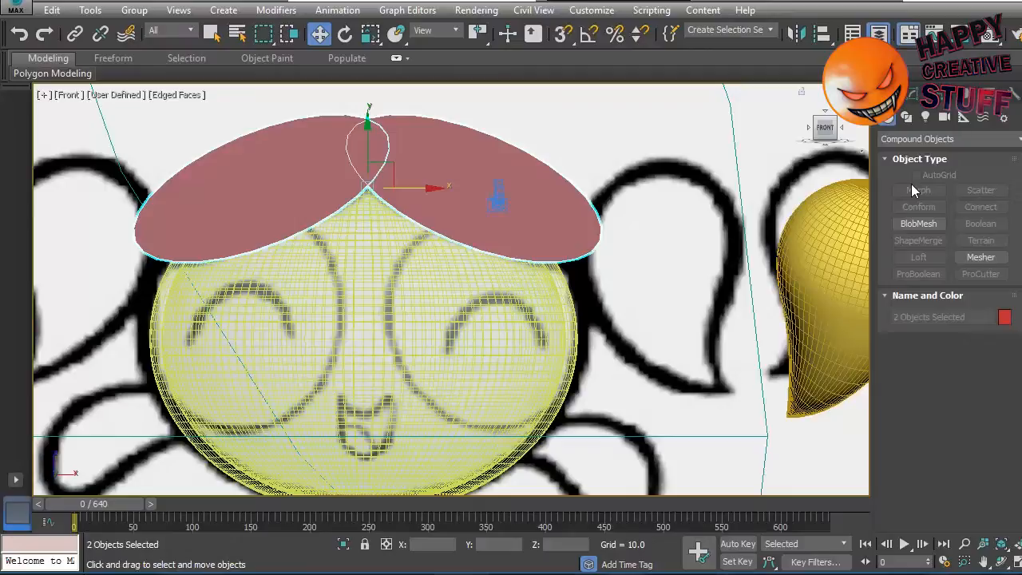
# - Convert to editable poly and Boolean the two overlapping ellipse slabs into one object
pyautogui.click(311, 184)
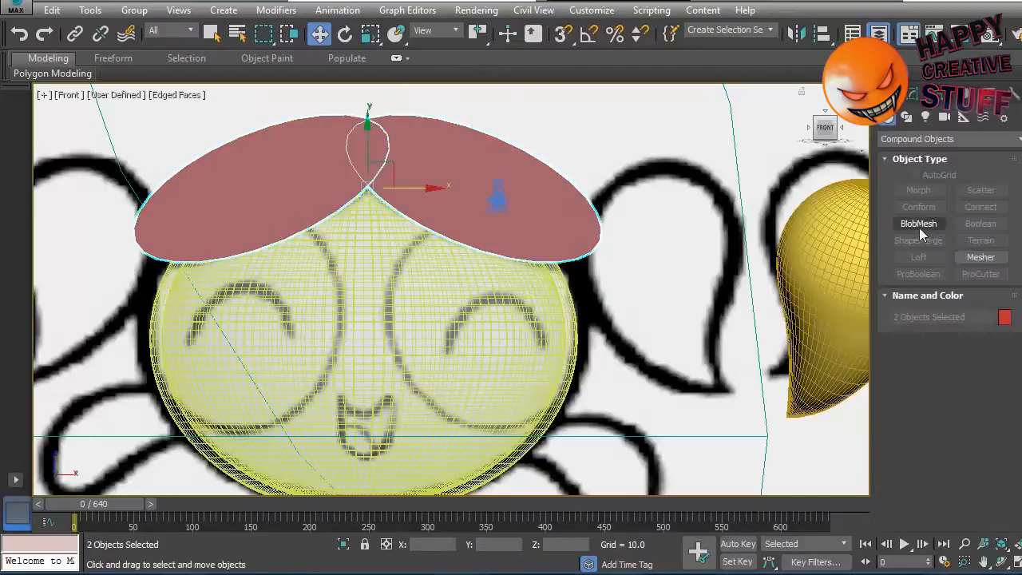
pyautogui.rightClick(499, 195)
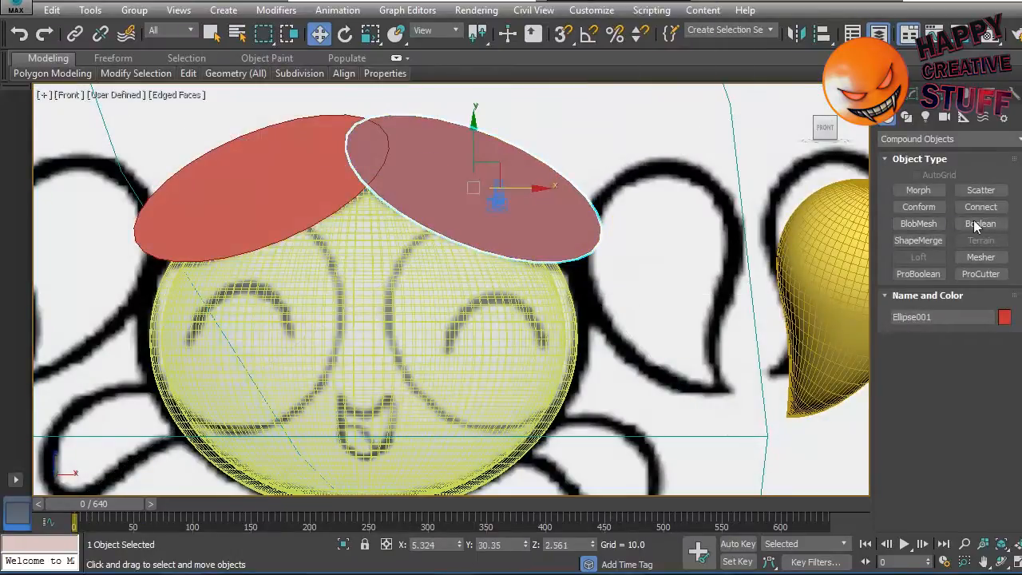
pyautogui.click(980, 224)
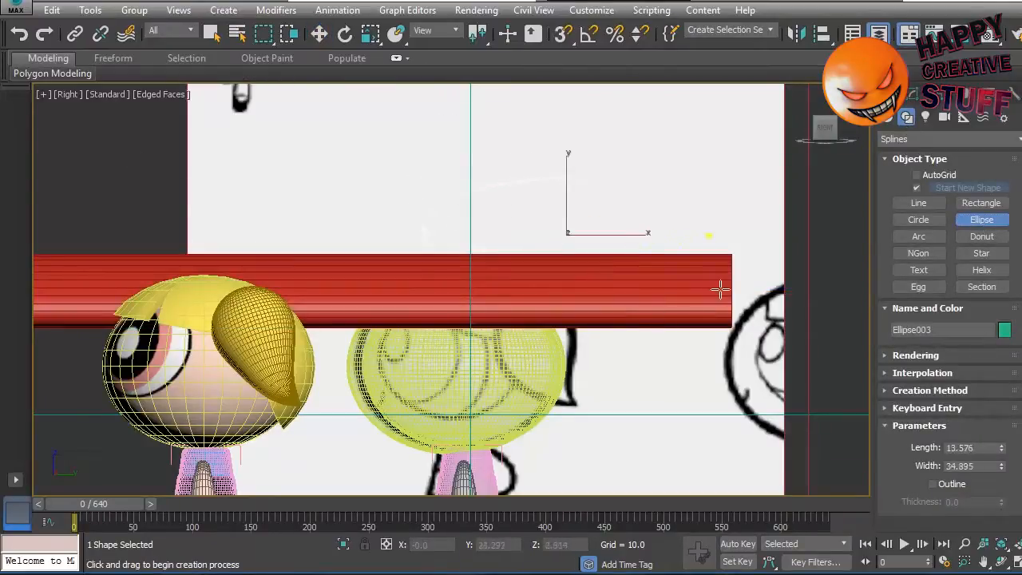
# - Place Ellipse003 in the side view, moving it down toward the head and tilting it slightly
pyautogui.click(319, 33)
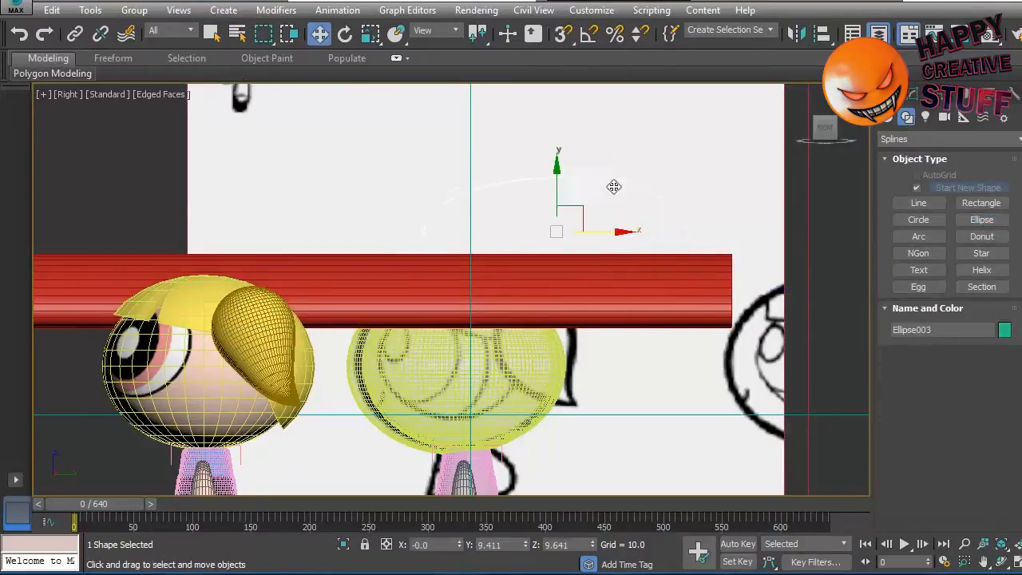
pyautogui.click(345, 33)
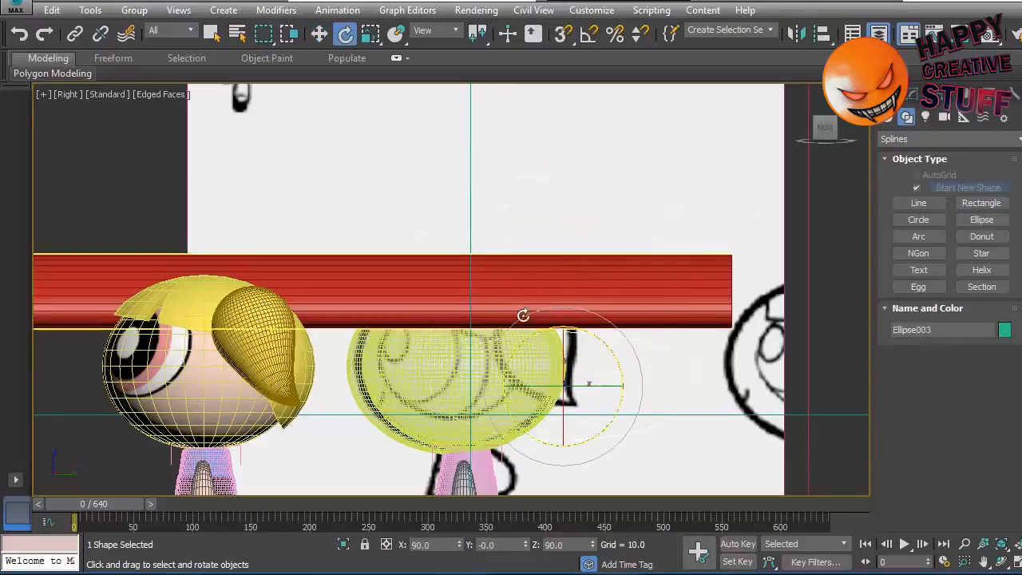
pyautogui.click(319, 31)
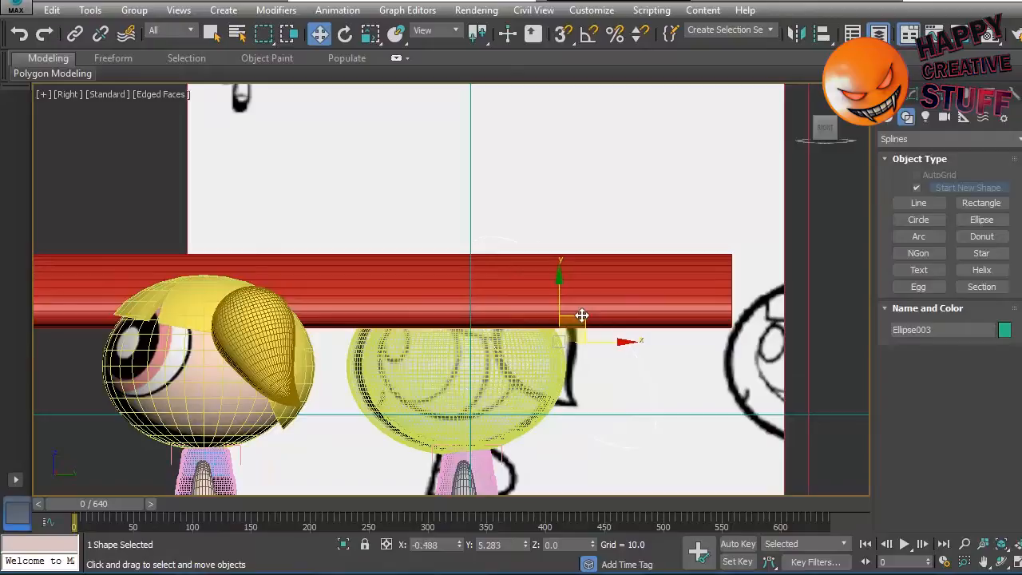
pyautogui.moveTo(581, 316); pyautogui.dragTo(562, 318)
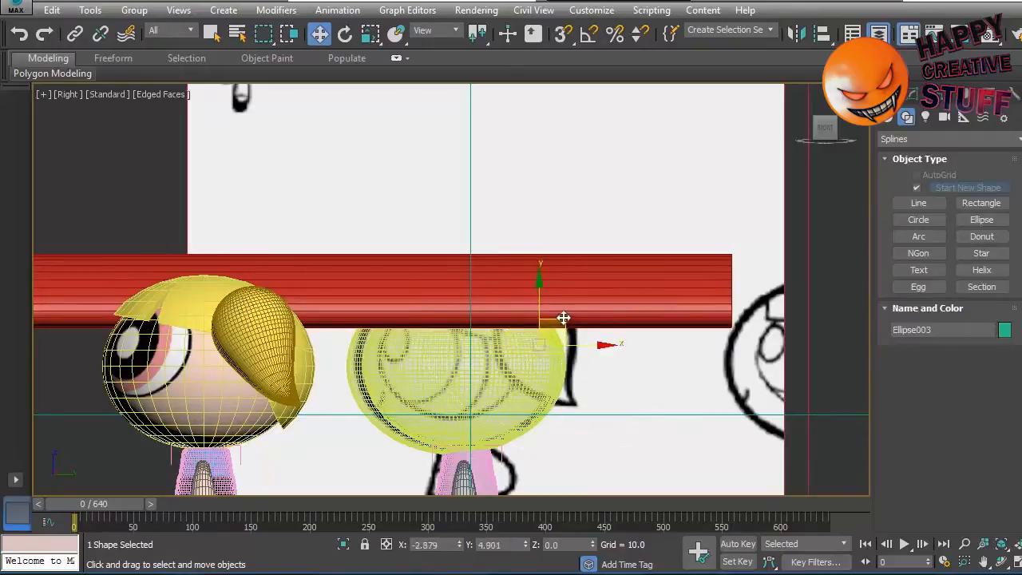
pyautogui.click(345, 34)
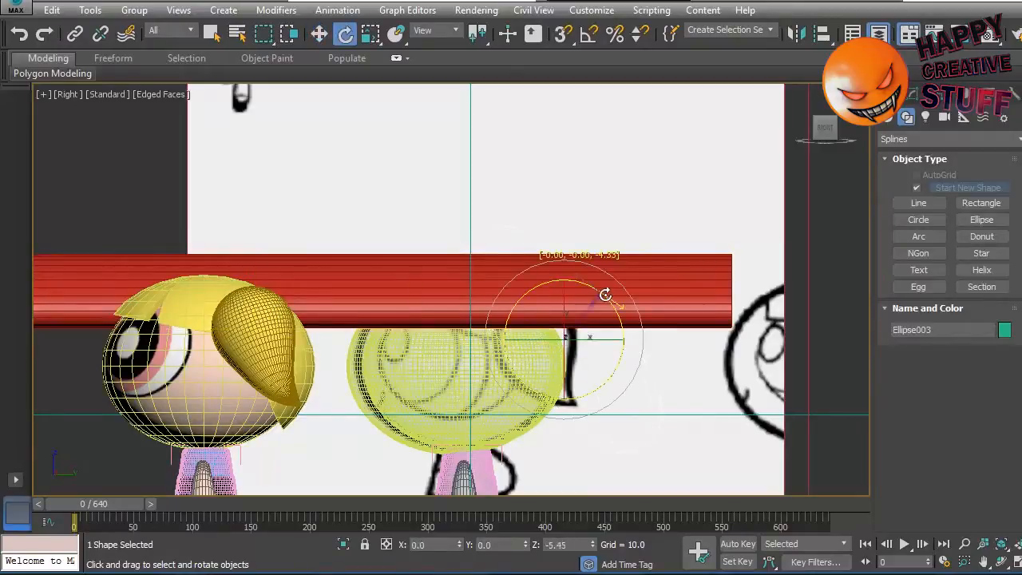
pyautogui.click(319, 32)
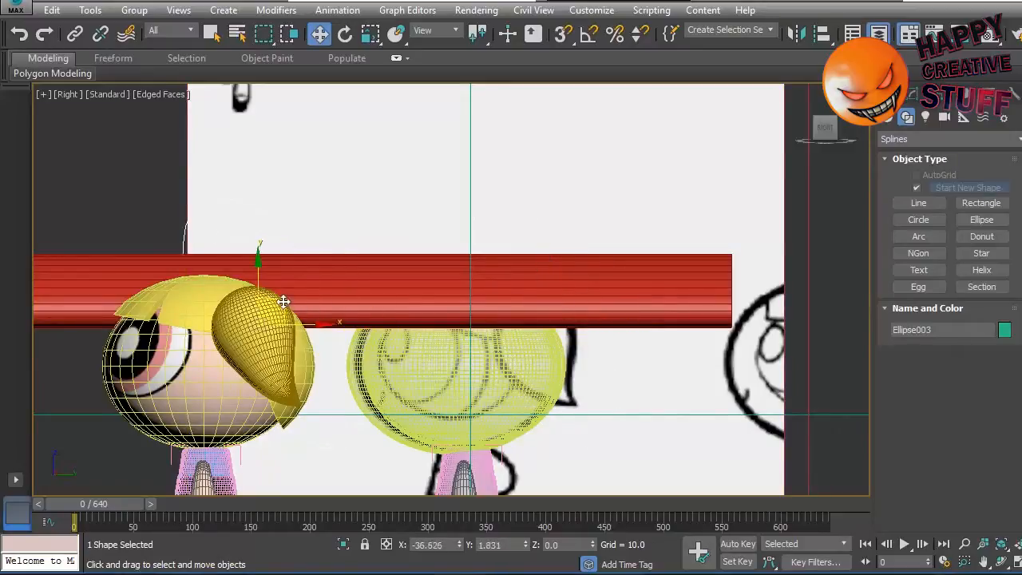
# - Fine-tune Ellipse003's position and height over the head and tilt it to follow the side
pyautogui.moveTo(284, 300); pyautogui.dragTo(342, 328)
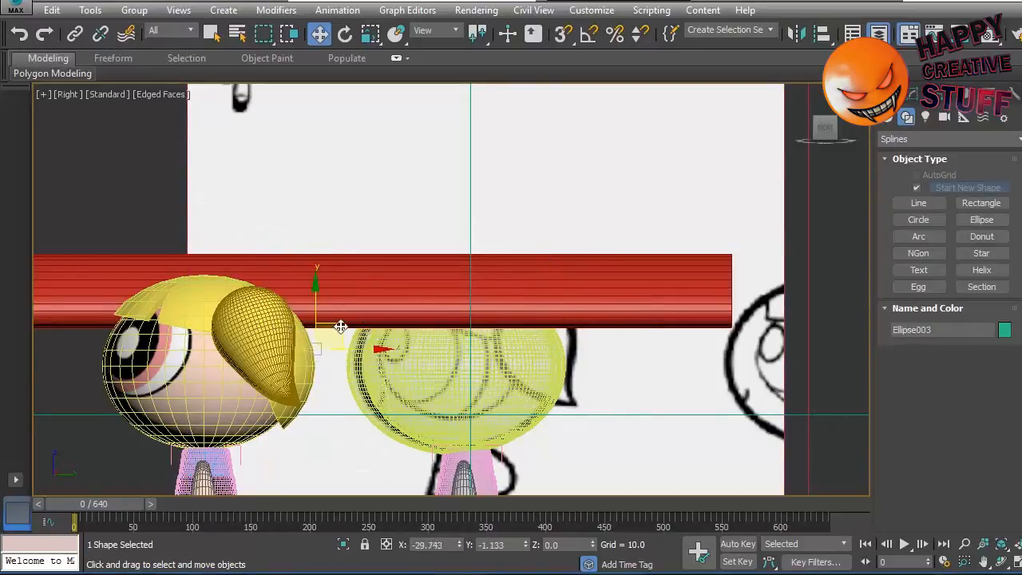
pyautogui.moveTo(342, 326); pyautogui.dragTo(575, 345)
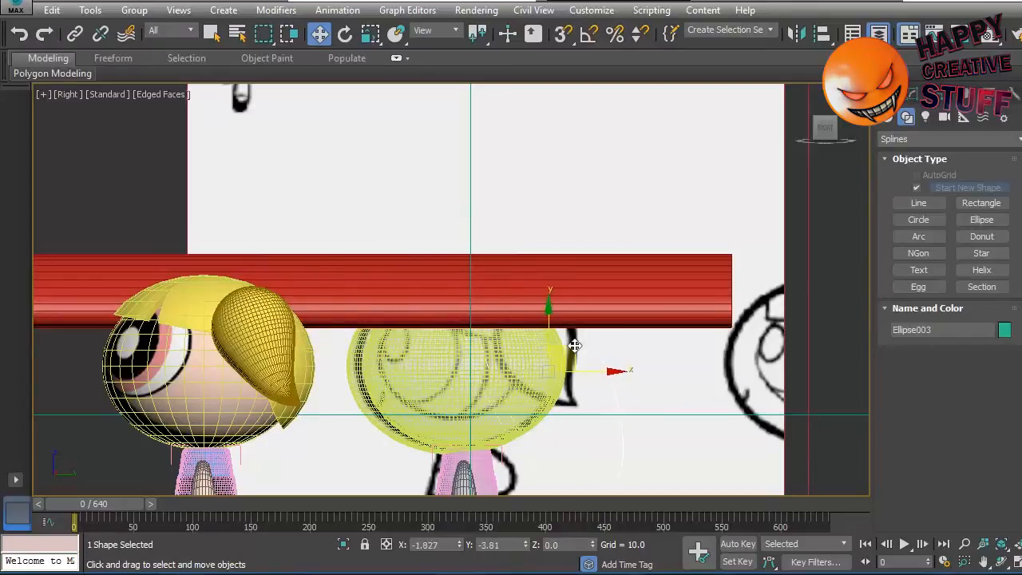
pyautogui.moveTo(575, 348); pyautogui.dragTo(568, 316)
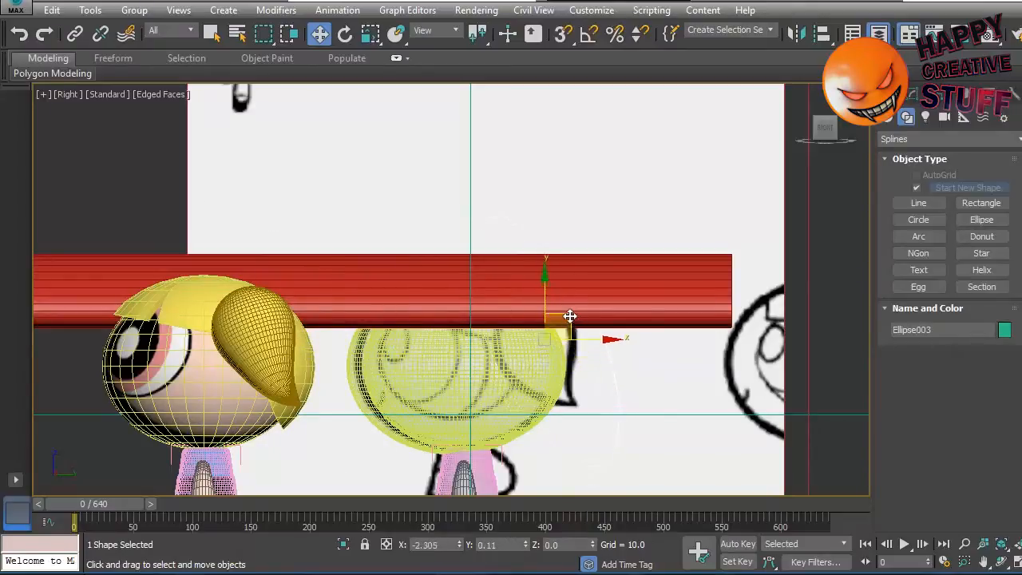
pyautogui.moveTo(569, 316); pyautogui.dragTo(588, 326)
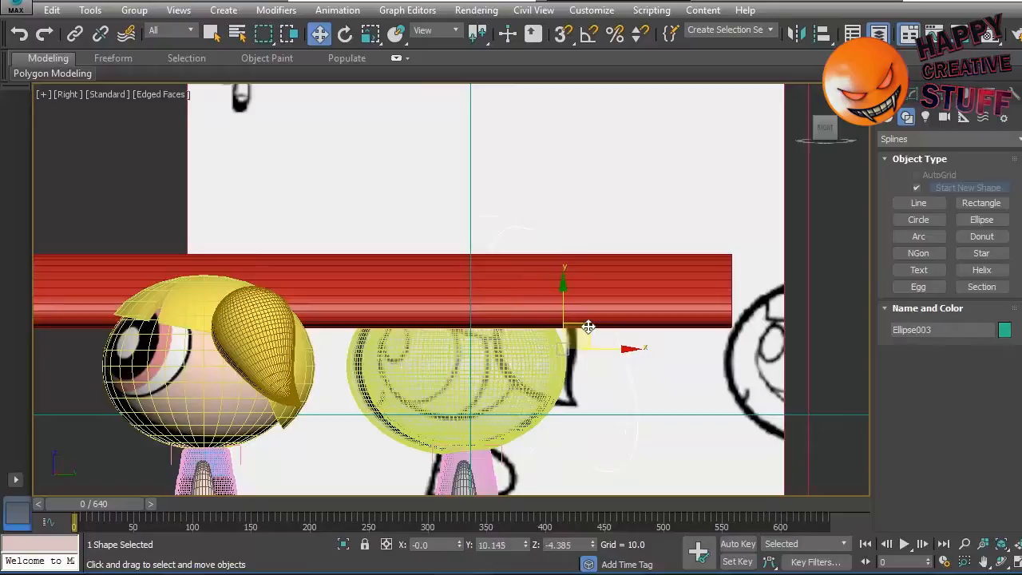
pyautogui.click(345, 33)
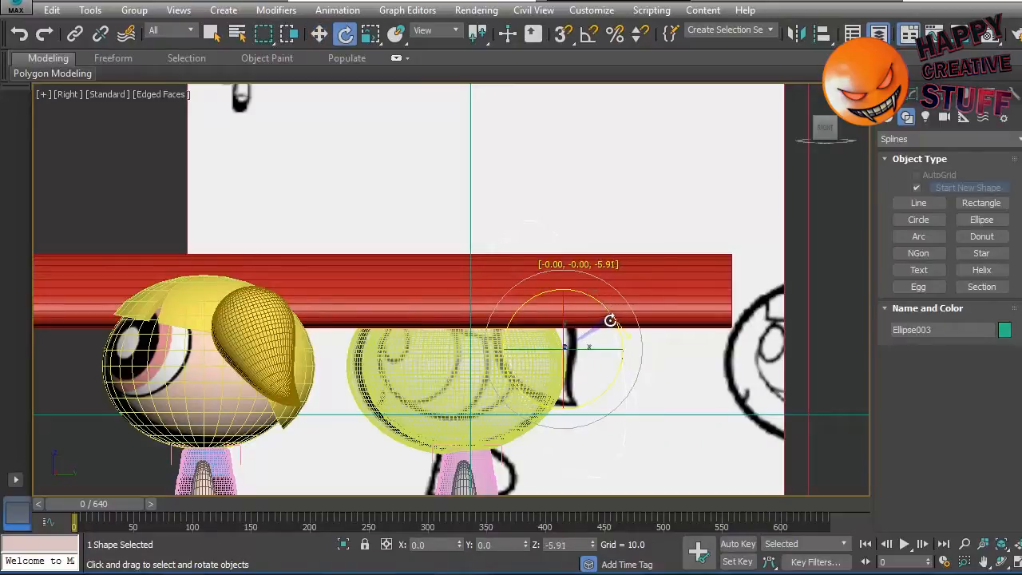
pyautogui.click(318, 34)
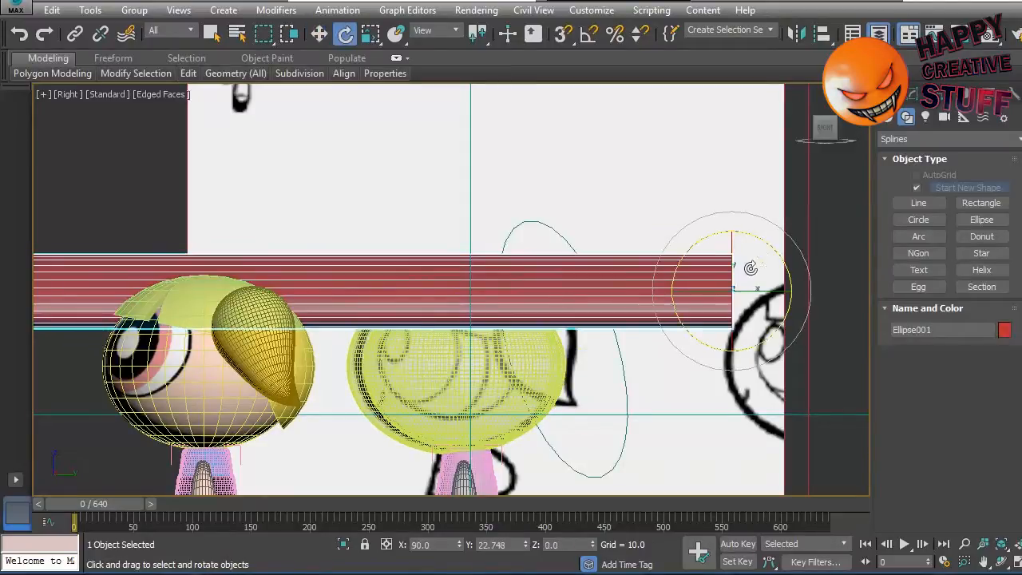
# - Rotate the extruded Ellipse001 slab to a steep tilt and move it across the side of the head
pyautogui.moveTo(751, 269); pyautogui.dragTo(781, 262)
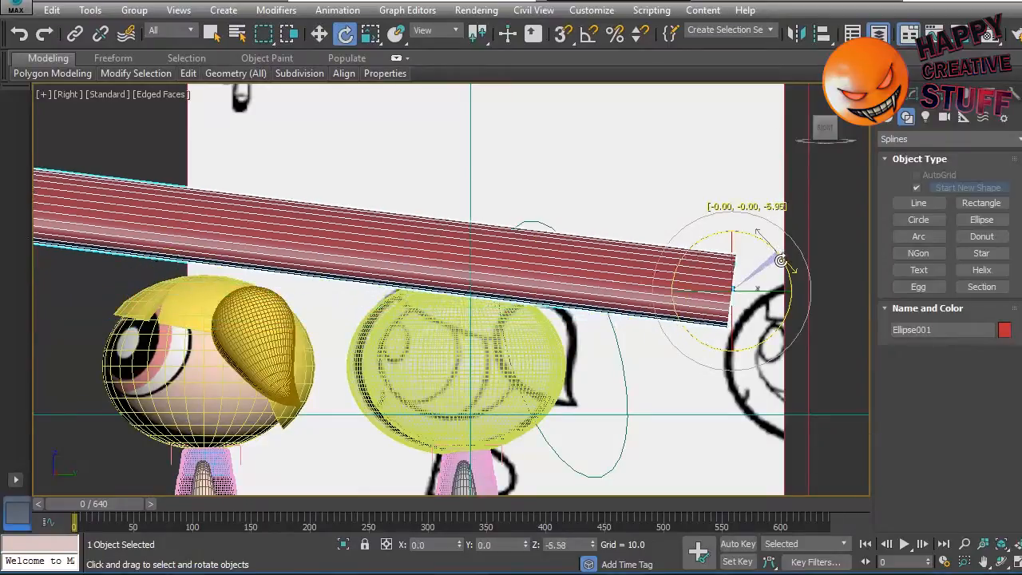
pyautogui.moveTo(779, 263); pyautogui.dragTo(789, 287)
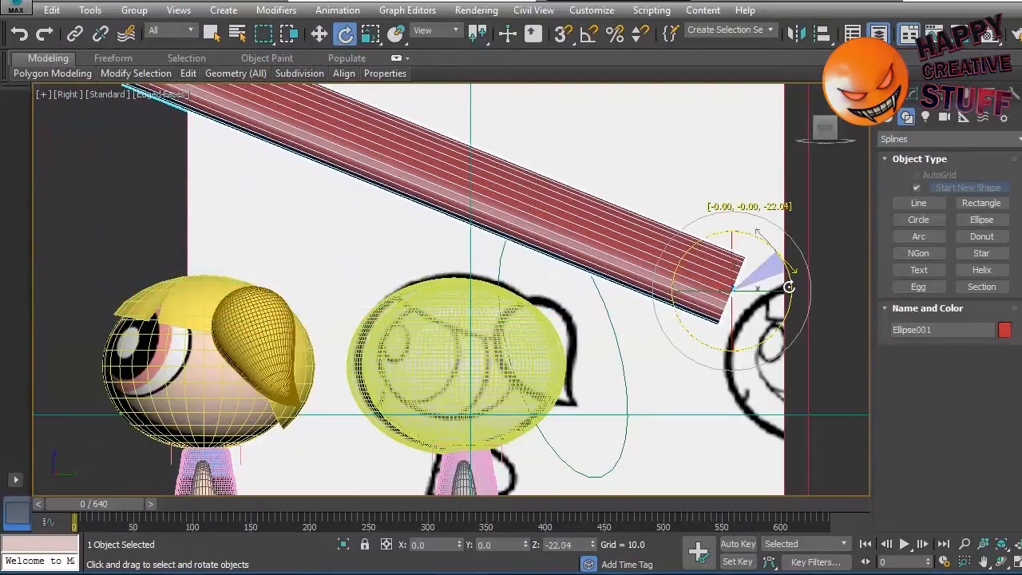
pyautogui.click(319, 32)
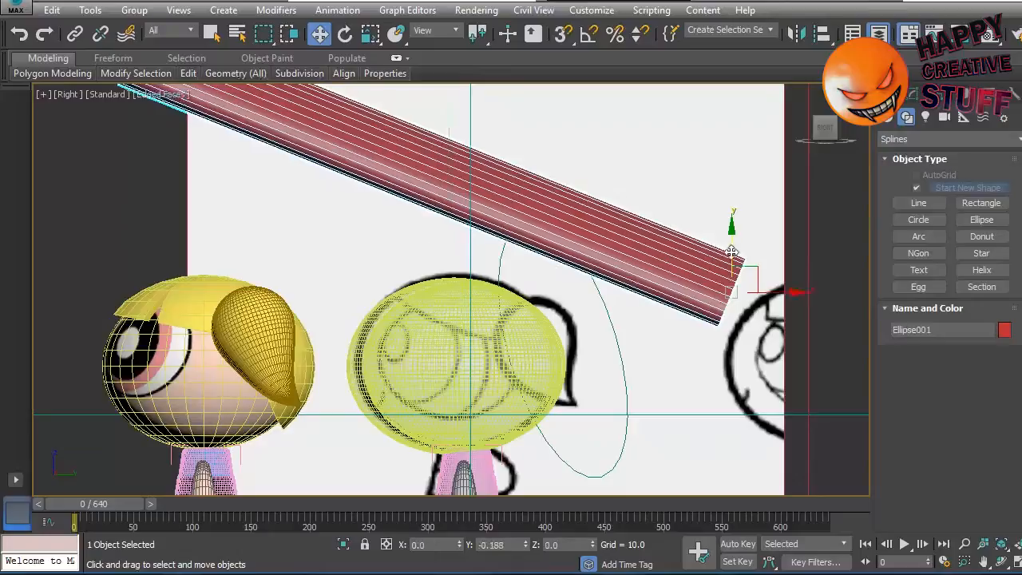
pyautogui.moveTo(732, 231); pyautogui.dragTo(712, 345)
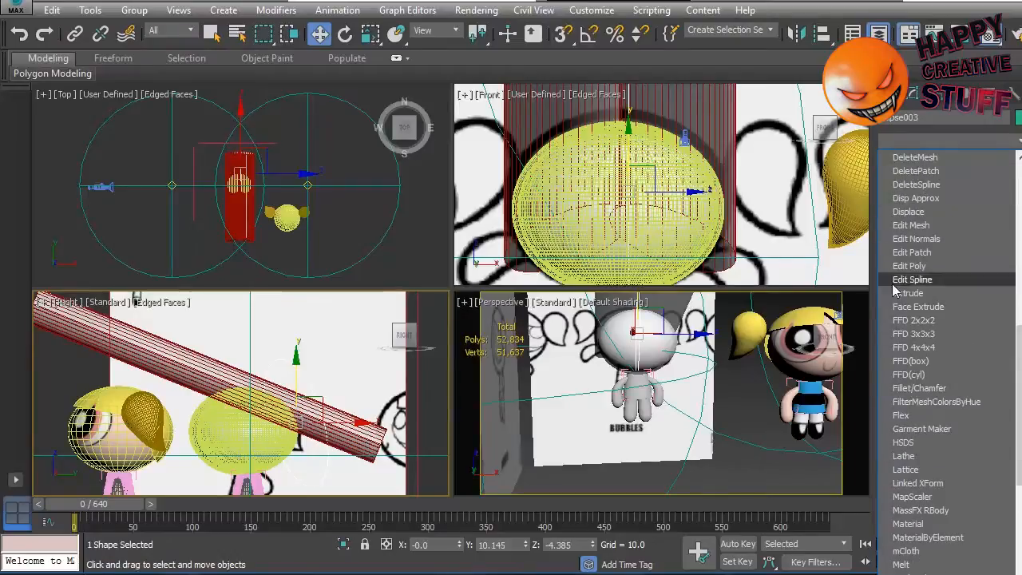
# - Extrude Ellipse003 into a disc and position it over the head
pyautogui.click(909, 294)
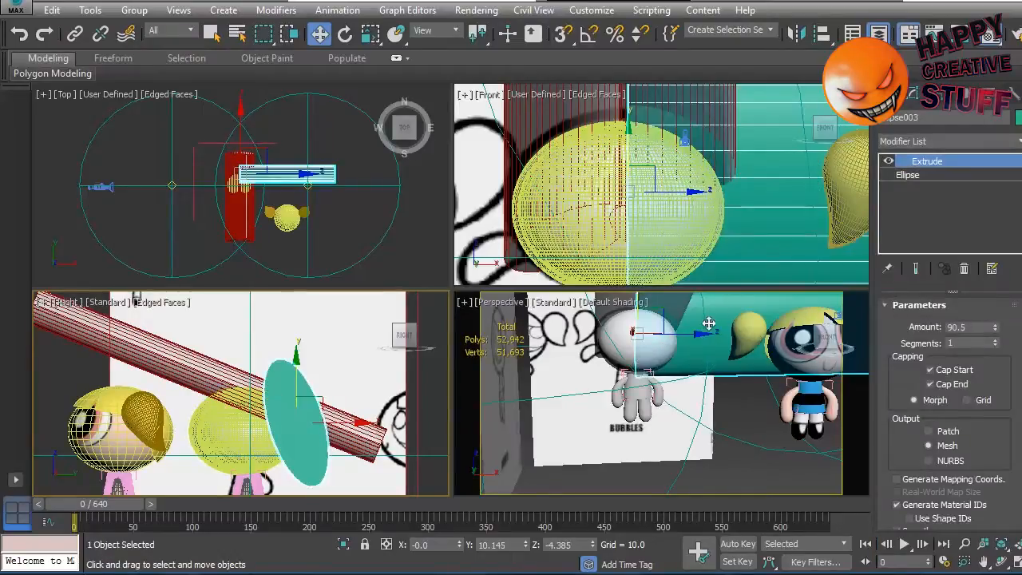
pyautogui.moveTo(709, 322); pyautogui.dragTo(559, 320)
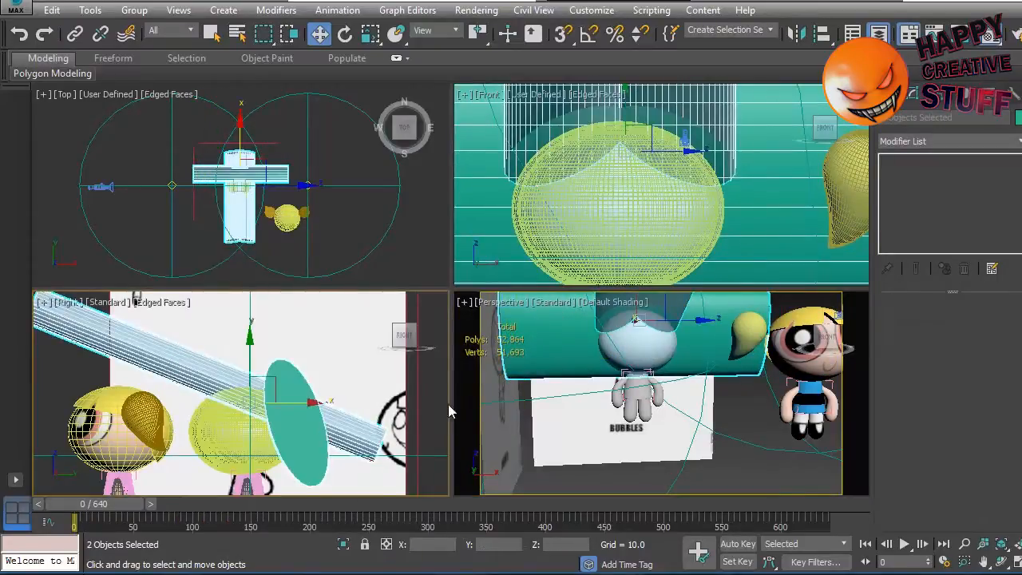
# - Create a Boolean compound from the ellipse solid and add Ellipse003 as a Union operand
pyautogui.click(904, 118)
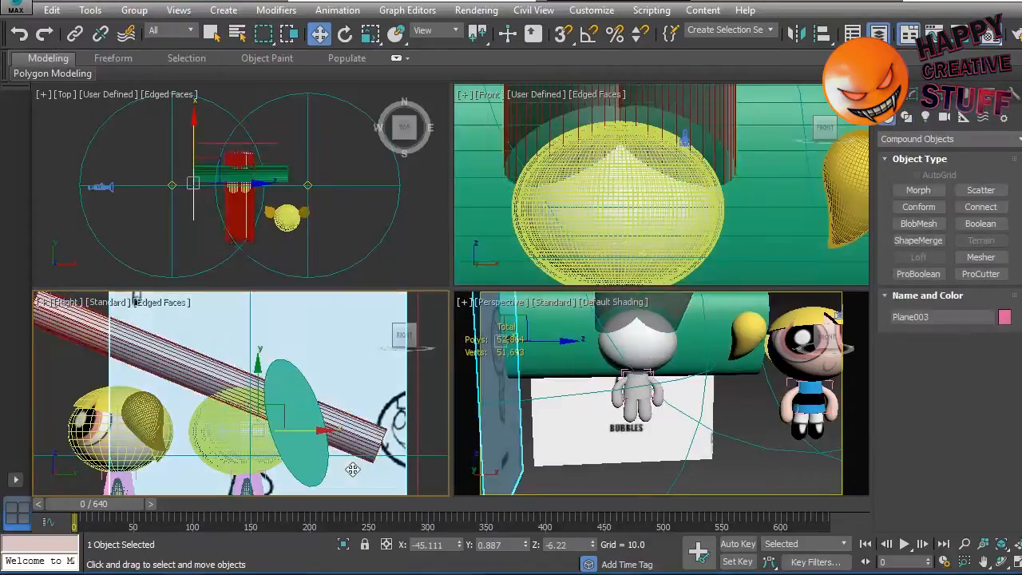
pyautogui.click(981, 223)
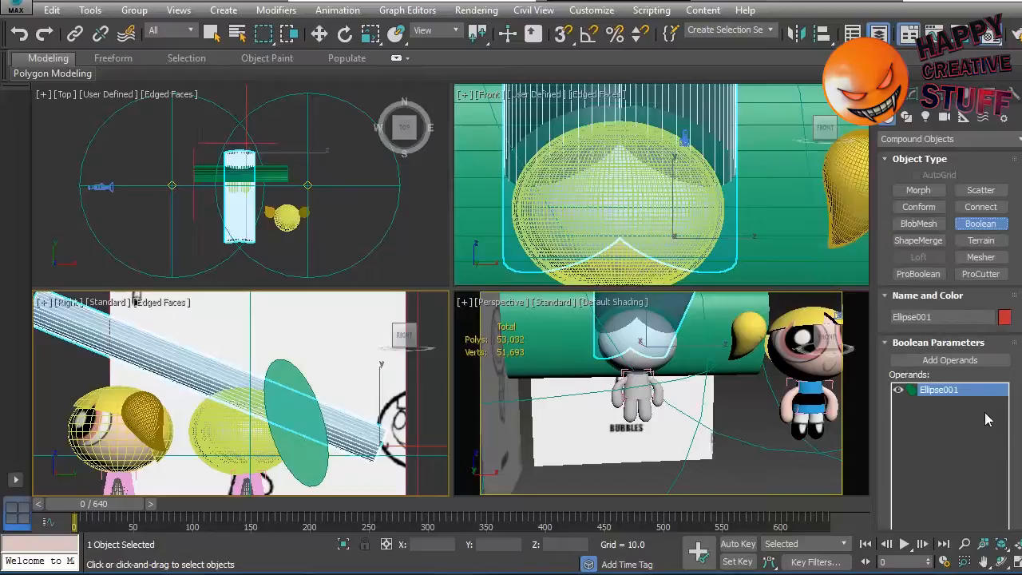
pyautogui.scroll(-3)
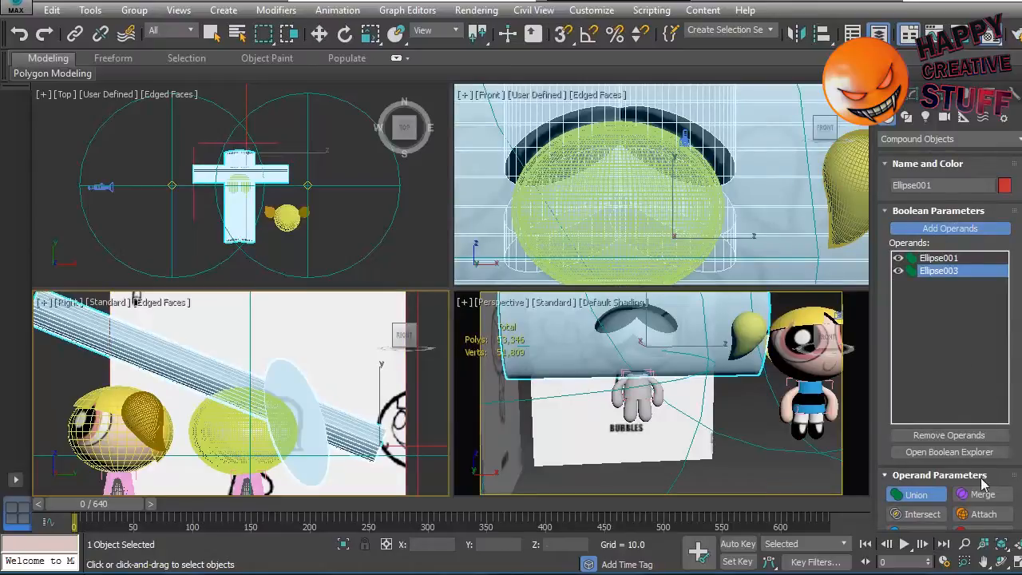
pyautogui.rightClick(343, 431)
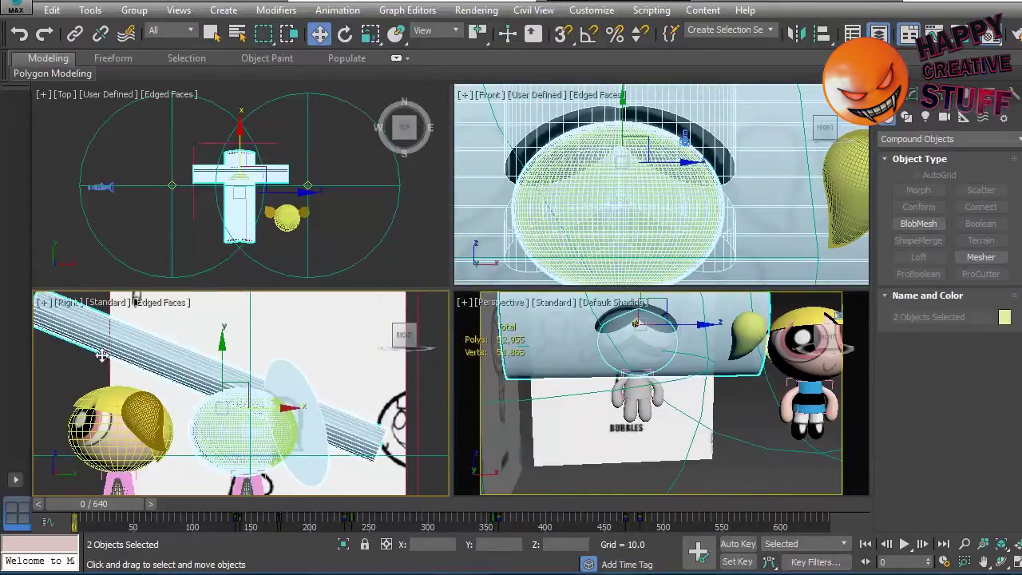
# - Add blossom head002 as a Boolean operand, set its operation, and clear the selection
pyautogui.click(981, 224)
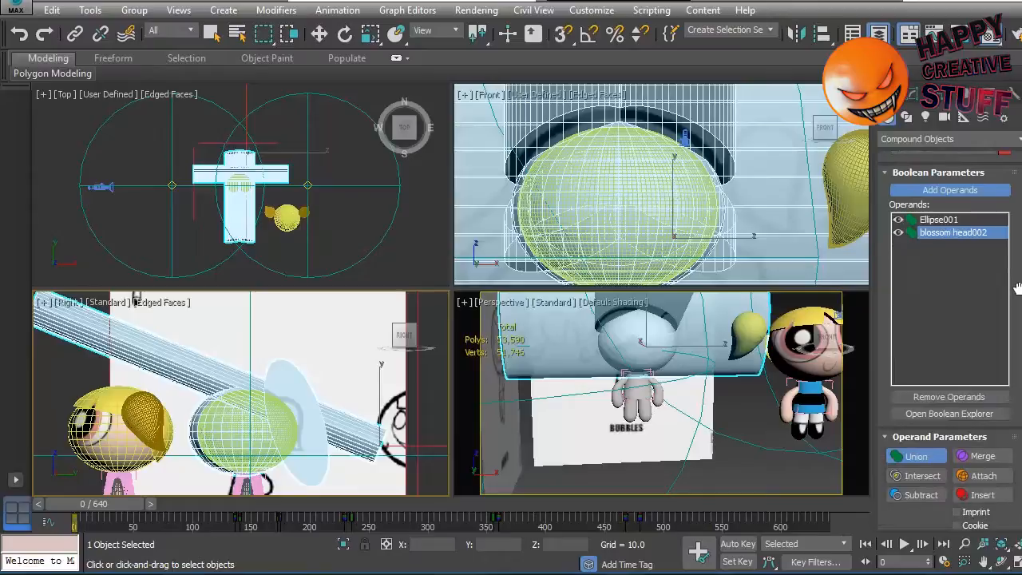
pyautogui.click(922, 476)
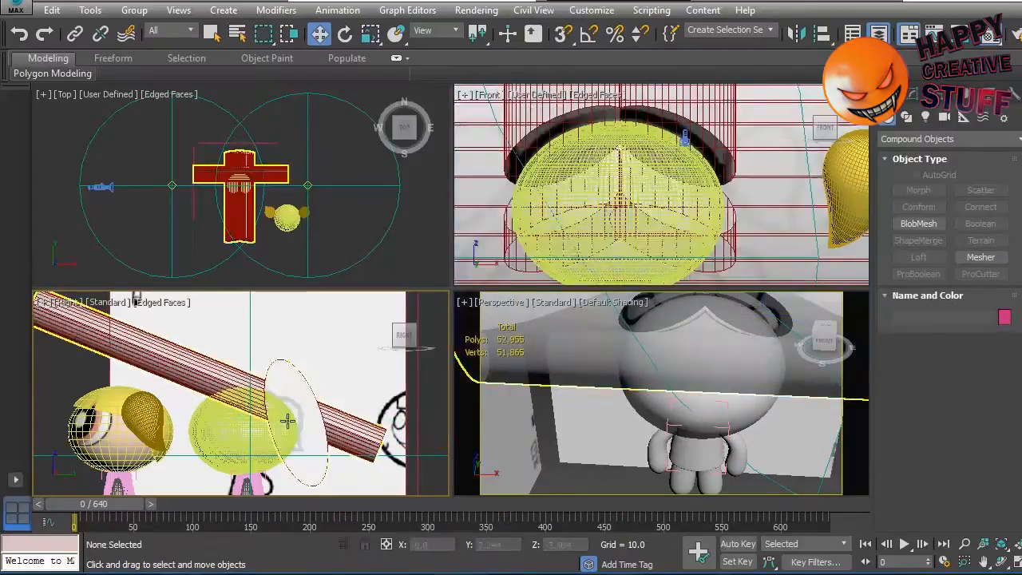
pyautogui.click(285, 418)
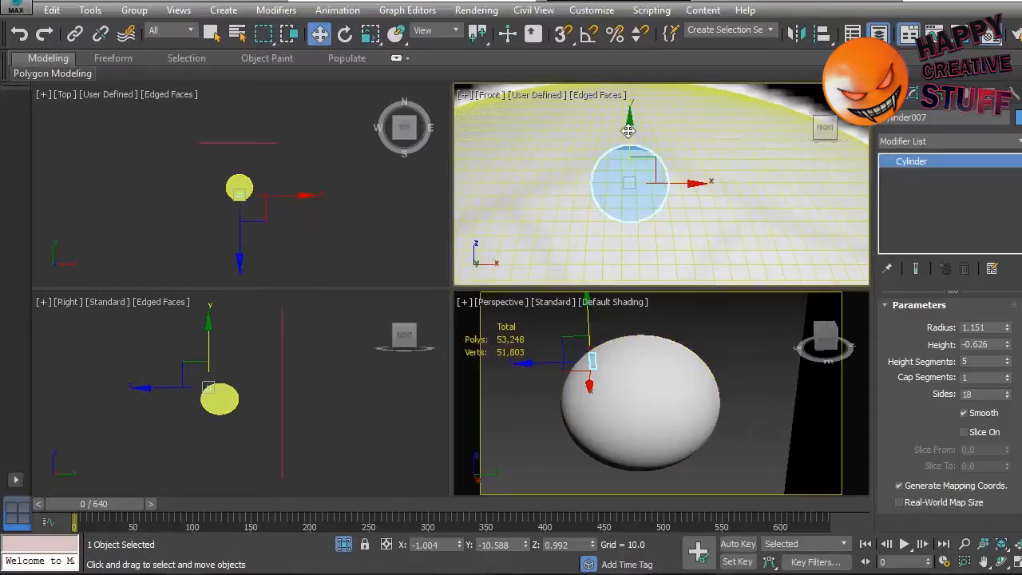
# - Move Cylinder007 in the Front and Perspective views until it rests on the sphere's surface
pyautogui.moveTo(629, 182); pyautogui.dragTo(629, 255)
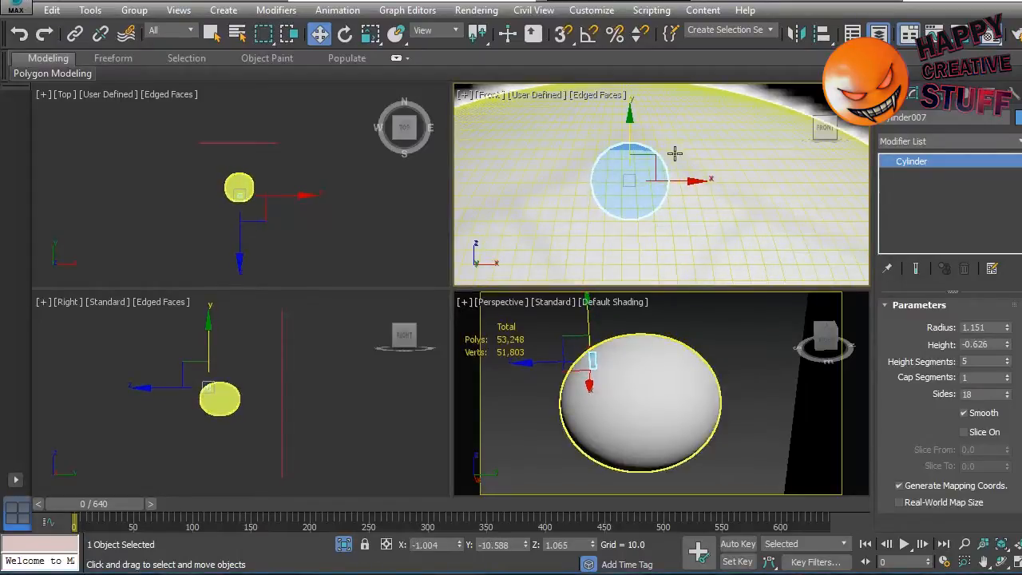
pyautogui.moveTo(674, 154); pyautogui.dragTo(673, 183)
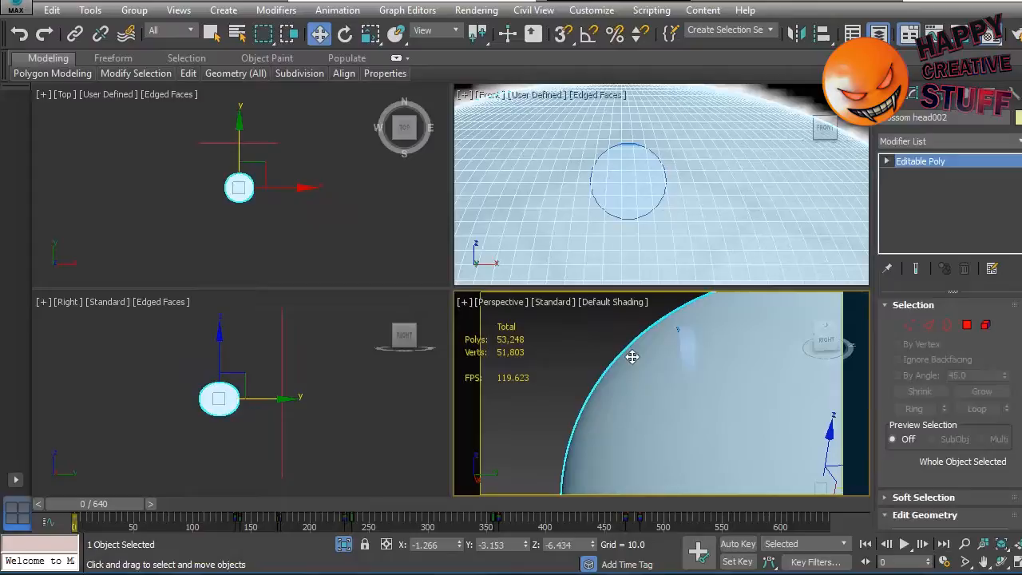
pyautogui.click(686, 354)
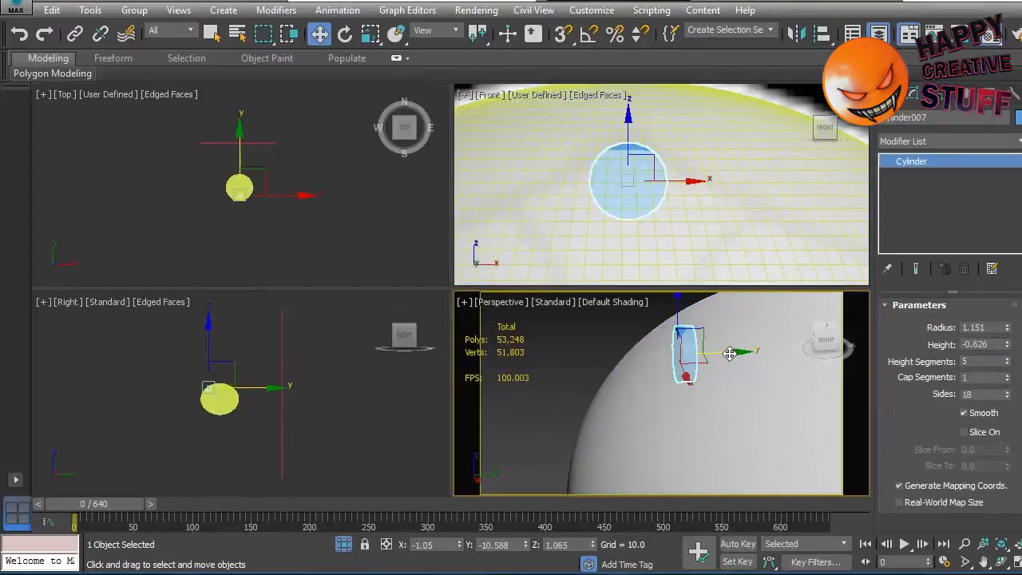
pyautogui.moveTo(702, 351); pyautogui.dragTo(697, 354)
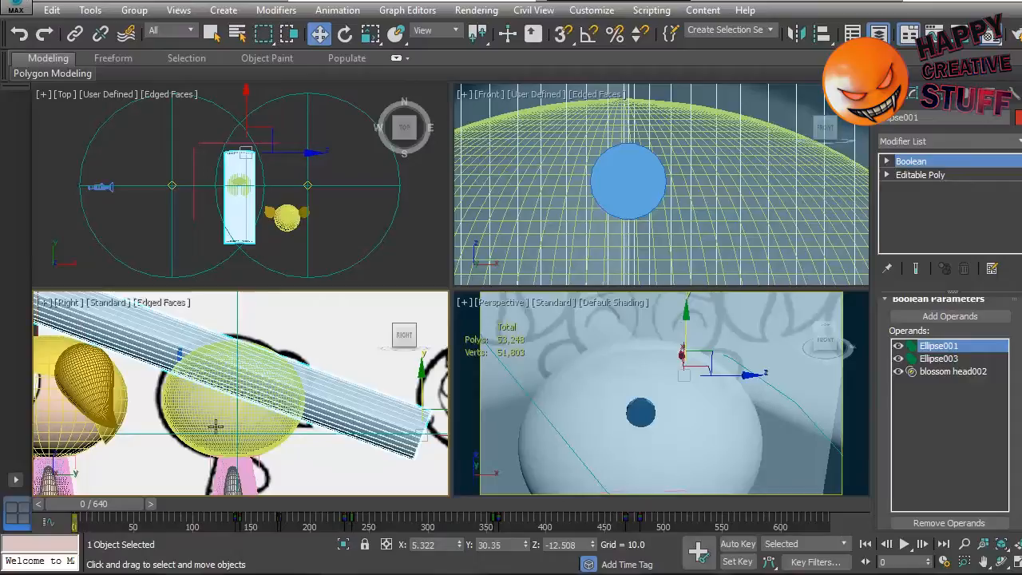
pyautogui.moveTo(942, 357)
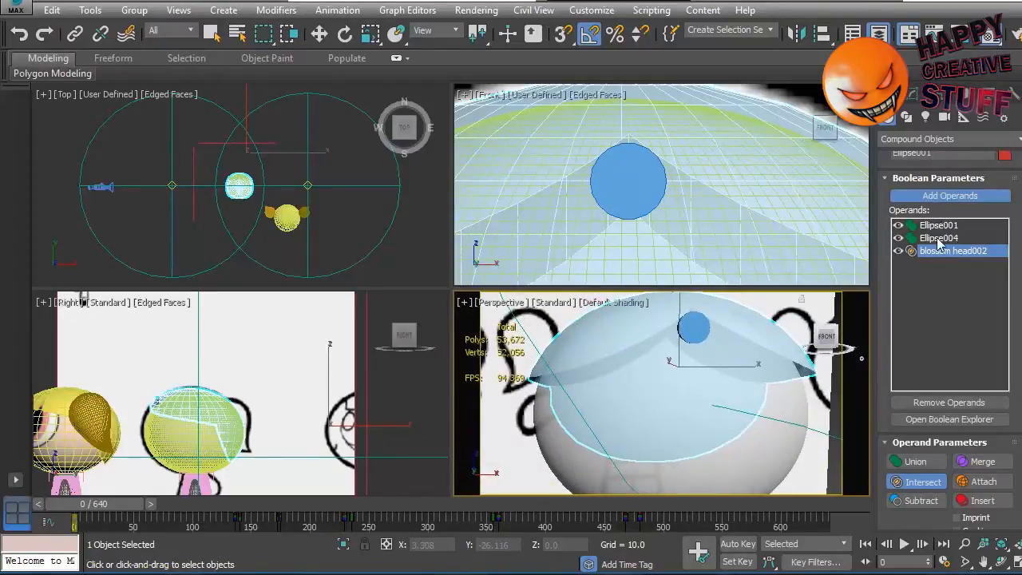
# - Set the blossom head002 operand to Intersect, leaving a curved hair-cap shell over the head
pyautogui.click(920, 482)
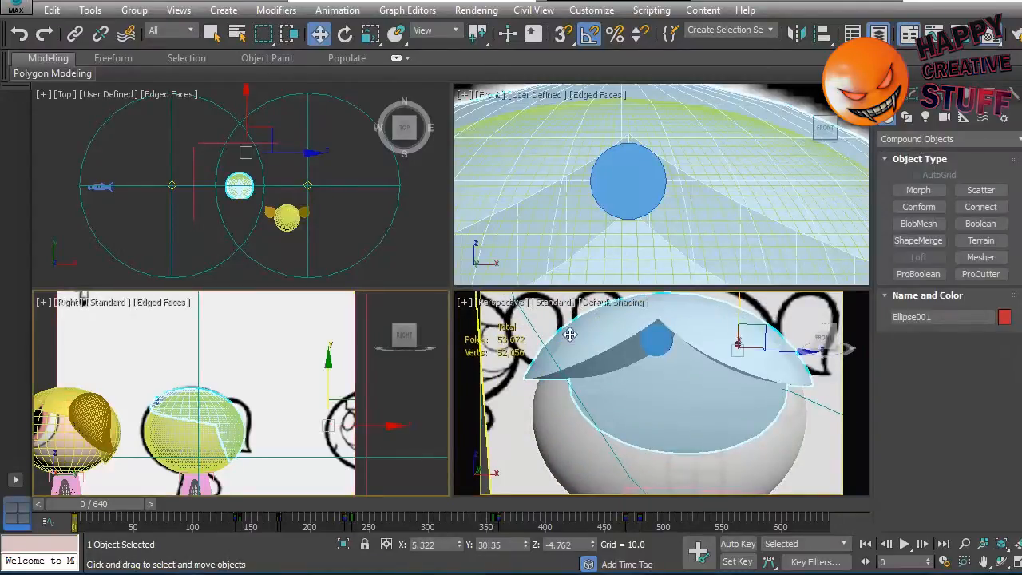
# - Convert the hair-cap Boolean to Editable Poly and assign the yellow material, inspecting it from several angles
pyautogui.rightClick(646, 399)
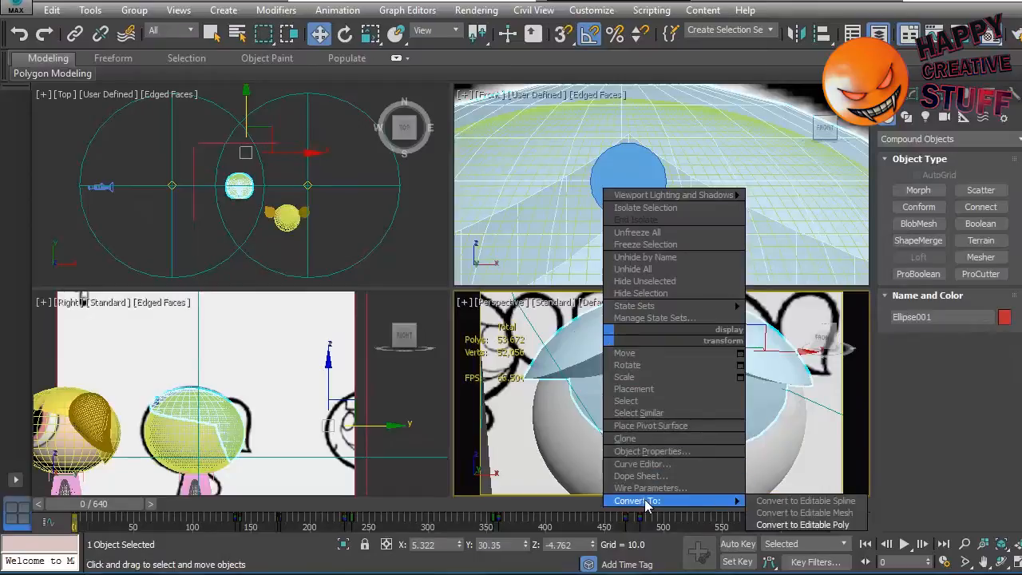
pyautogui.click(802, 524)
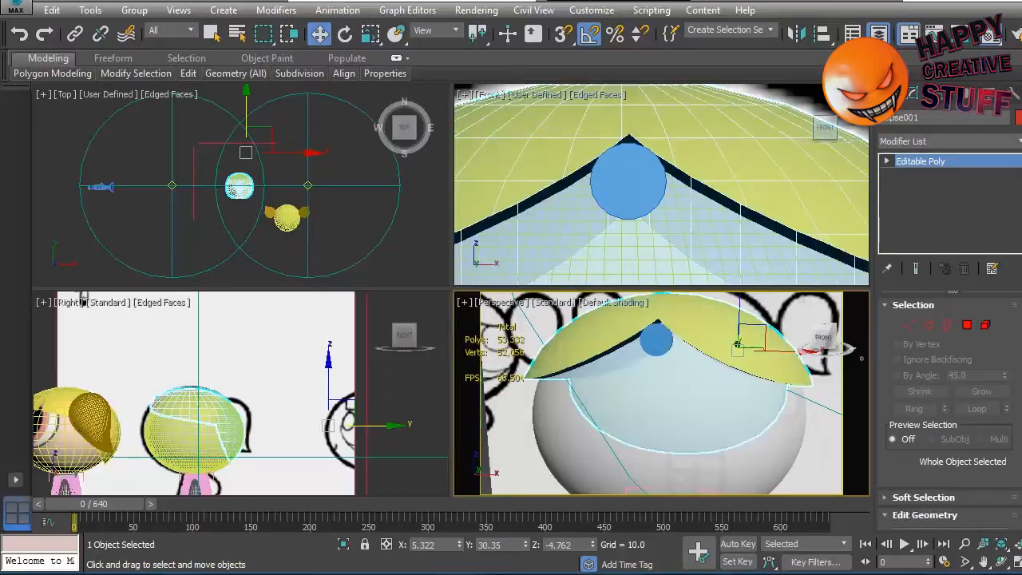
pyautogui.click(805, 388)
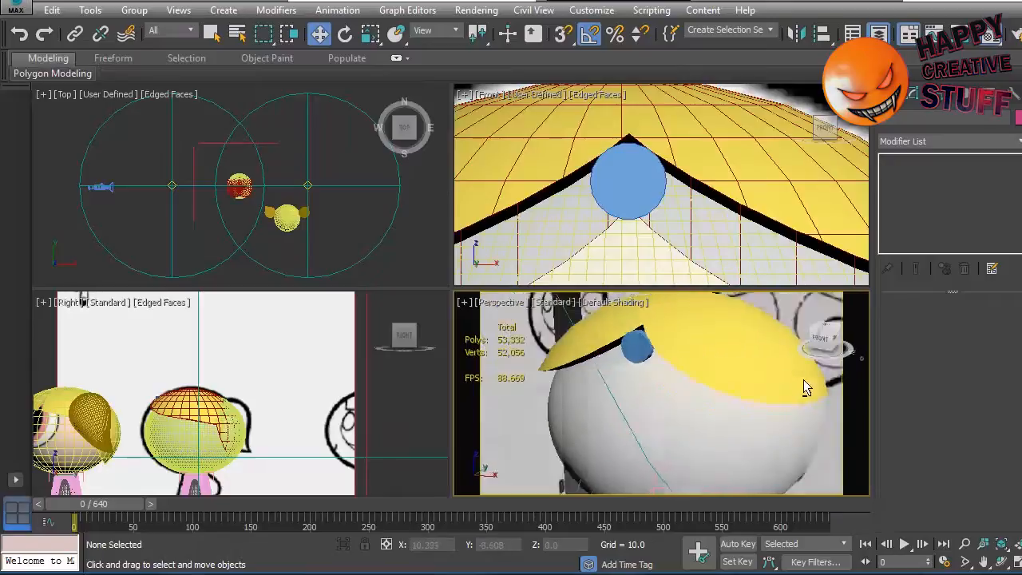
pyautogui.moveTo(807, 388); pyautogui.dragTo(603, 335)
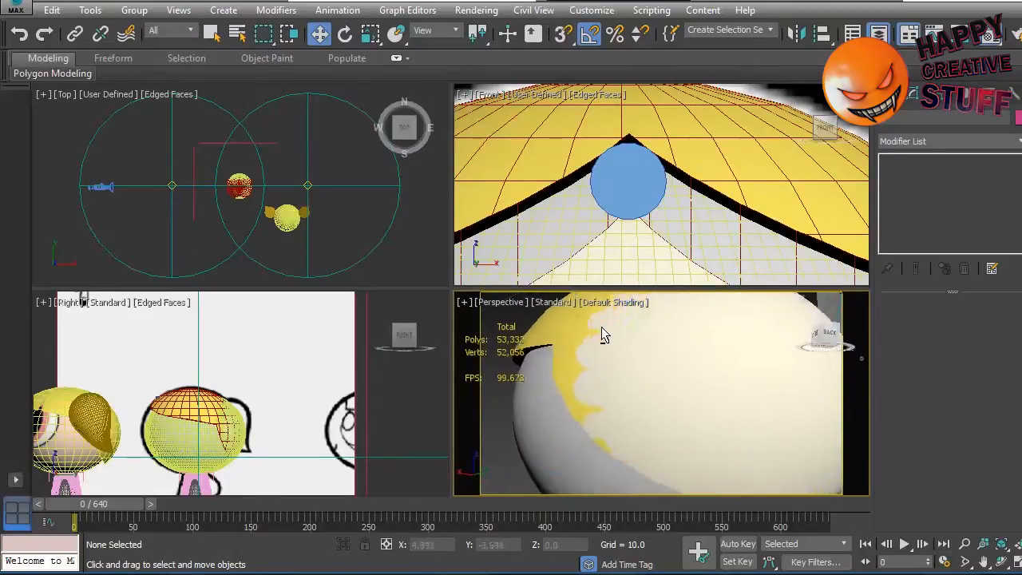
pyautogui.moveTo(604, 336); pyautogui.dragTo(786, 370)
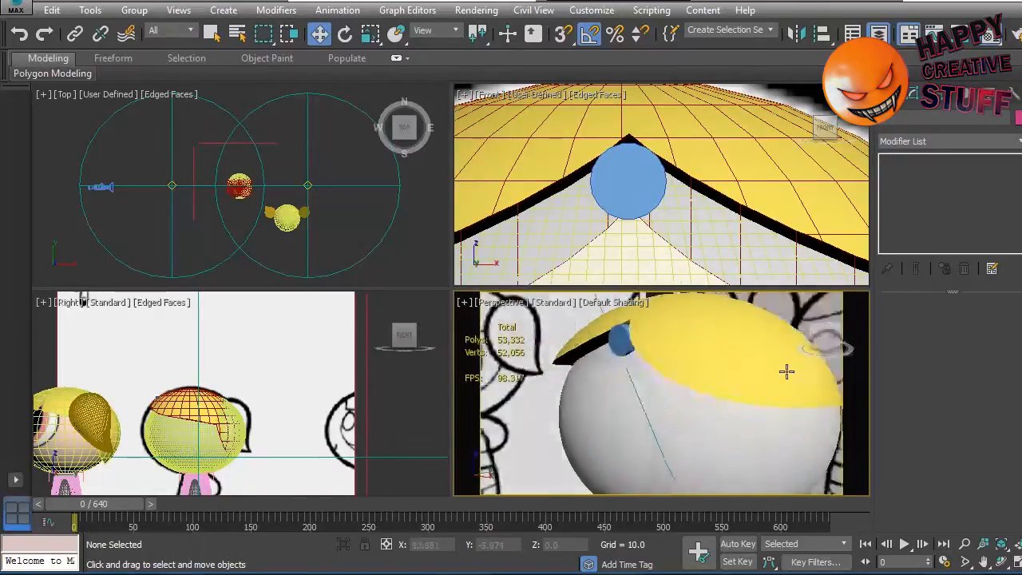